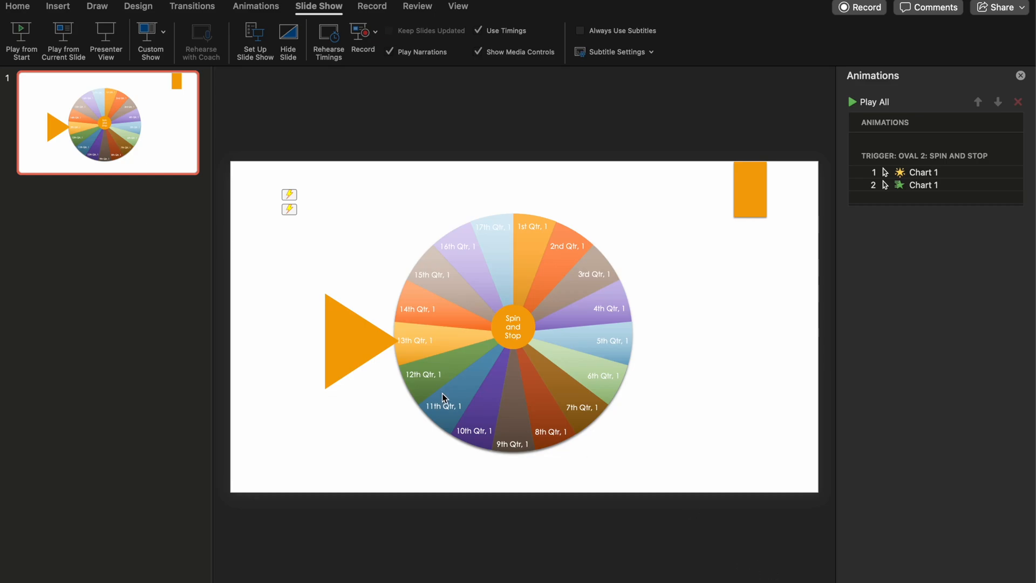
mouse_move(466, 377)
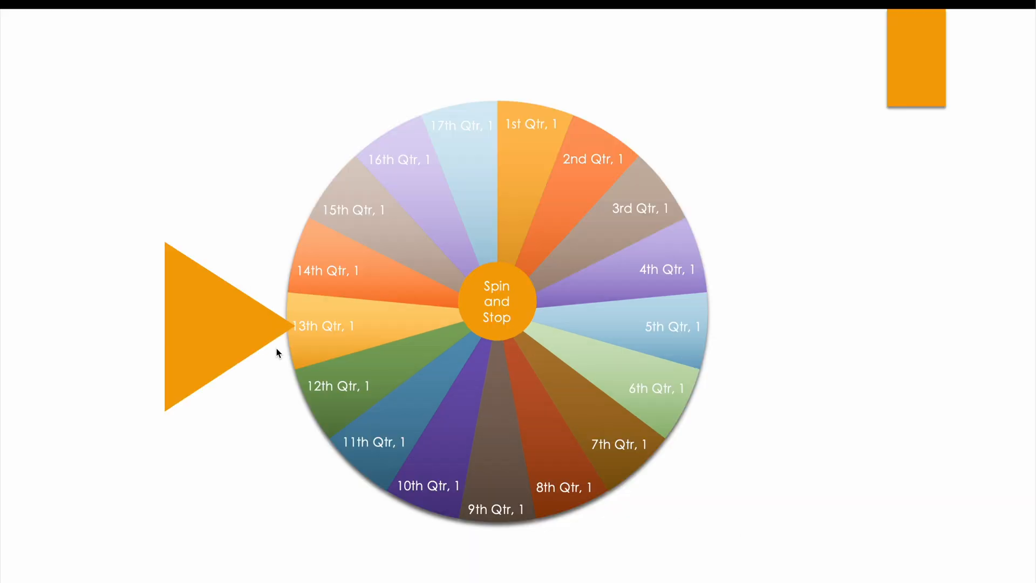
Step: Test spinning and stopping the wheel in the slideshow, then return to editing
click(495, 301)
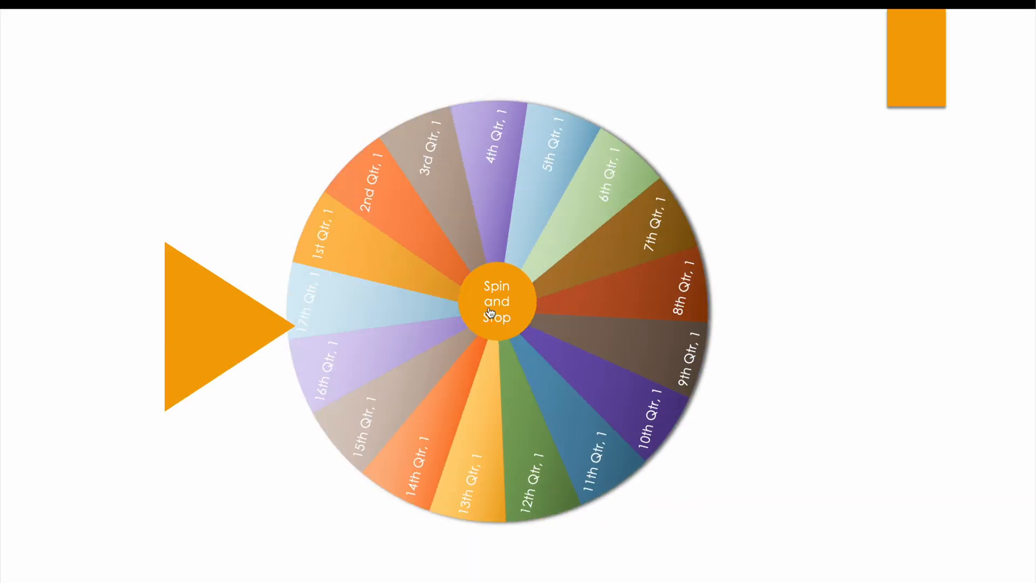
click(497, 301)
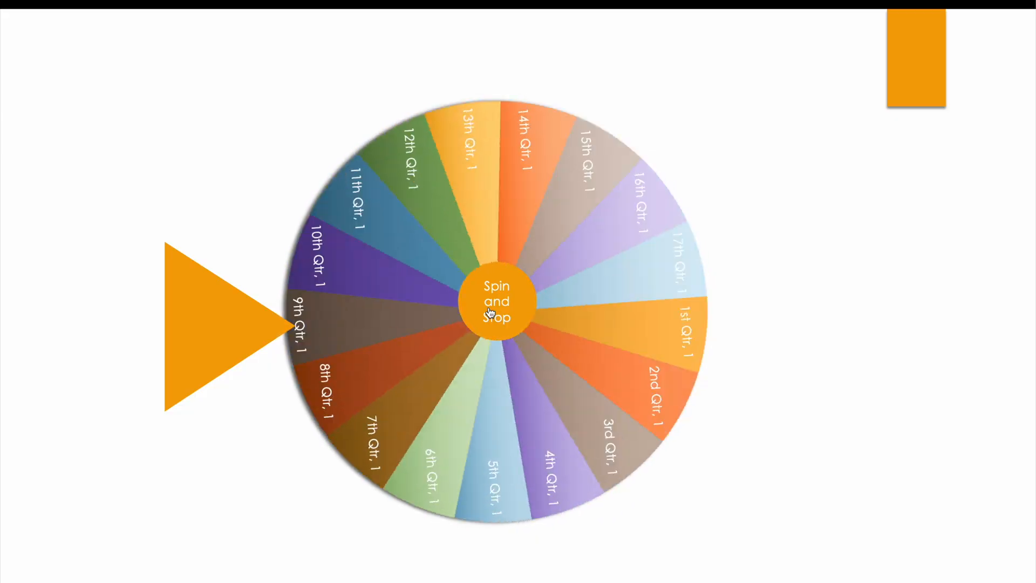
click(497, 303)
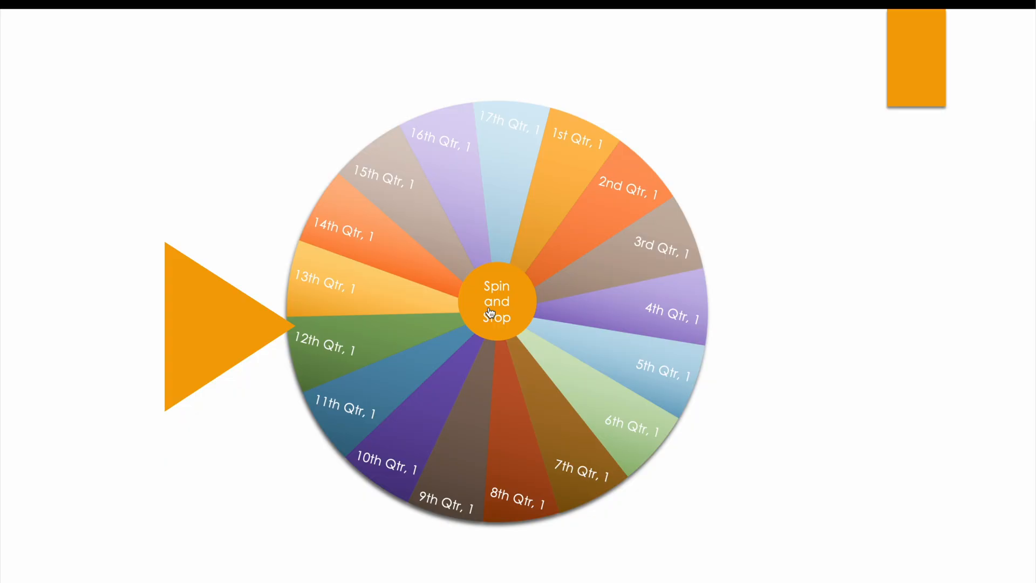
key(Escape)
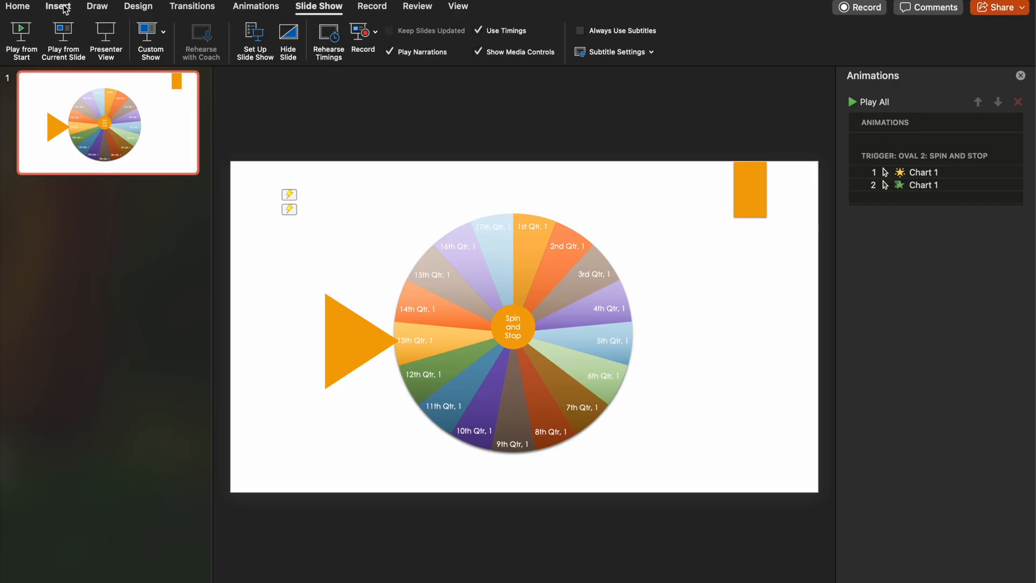
Step: Add a blank second slide and bring up the chart type list
click(57, 6)
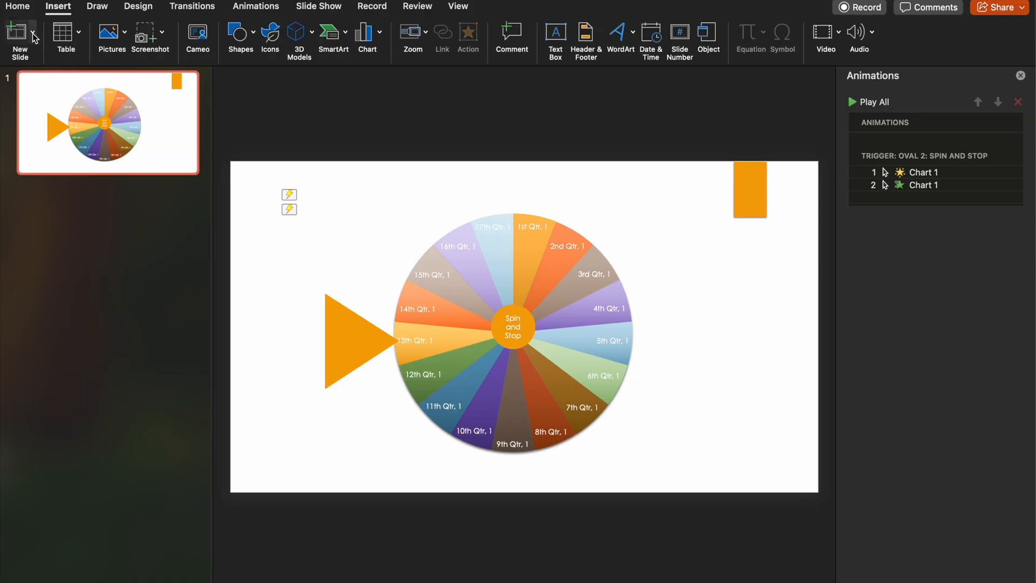
click(20, 33)
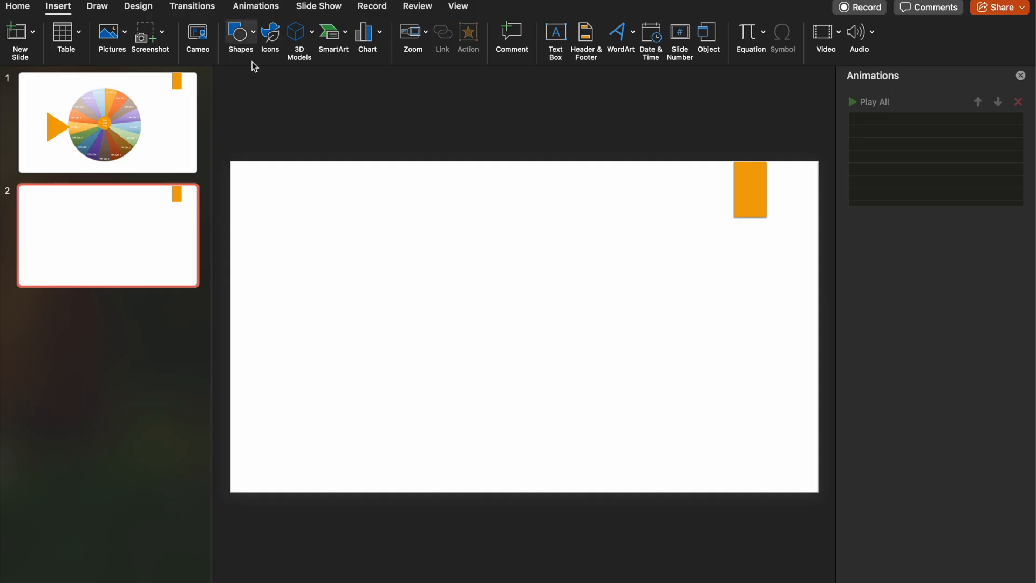
mouse_move(97, 7)
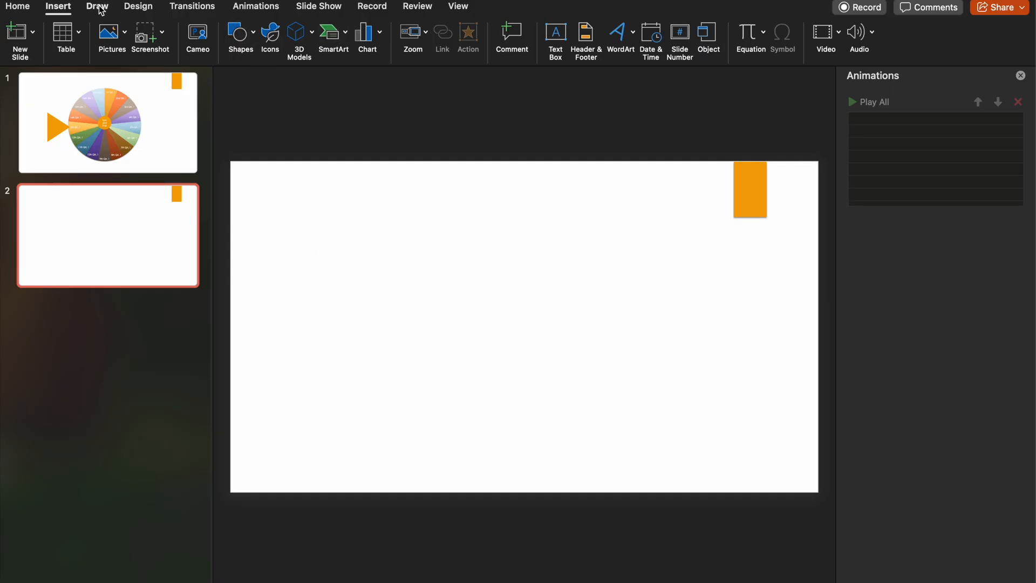
mouse_move(383, 38)
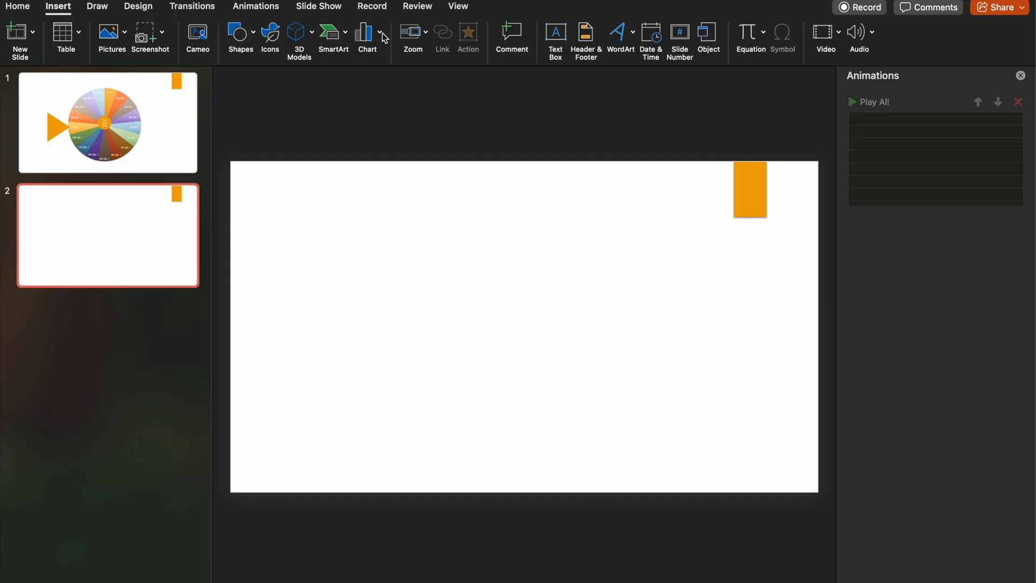
click(367, 31)
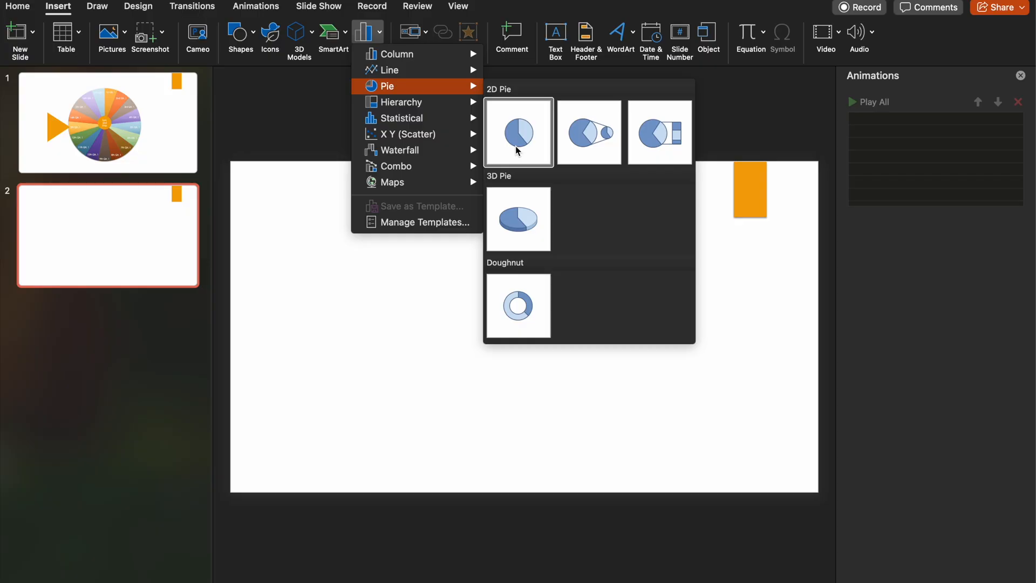
mouse_move(348, 287)
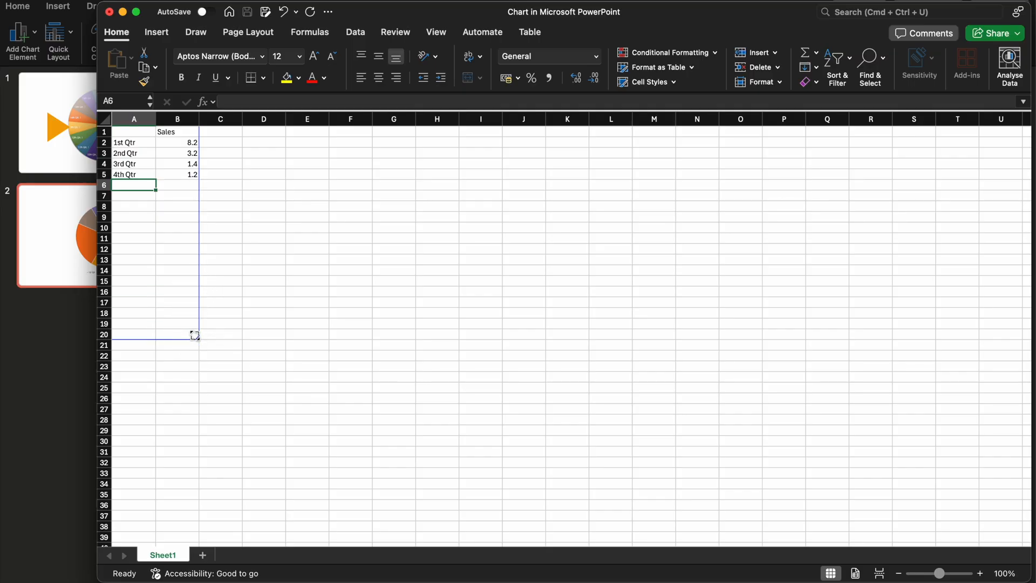
Step: Extend the Qtr labels in column A of the data sheet down to row 20
click(133, 142)
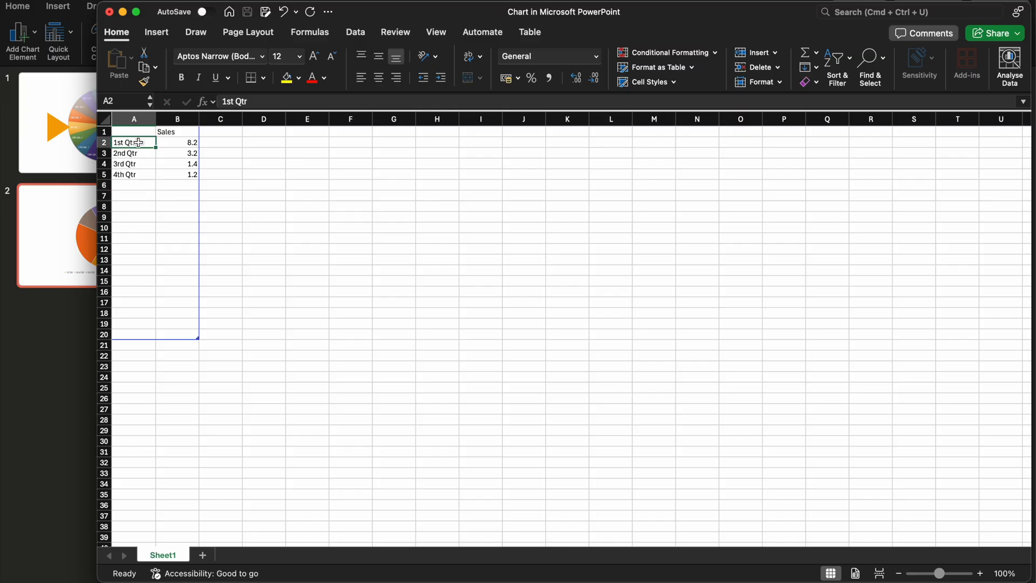
mouse_move(156, 148)
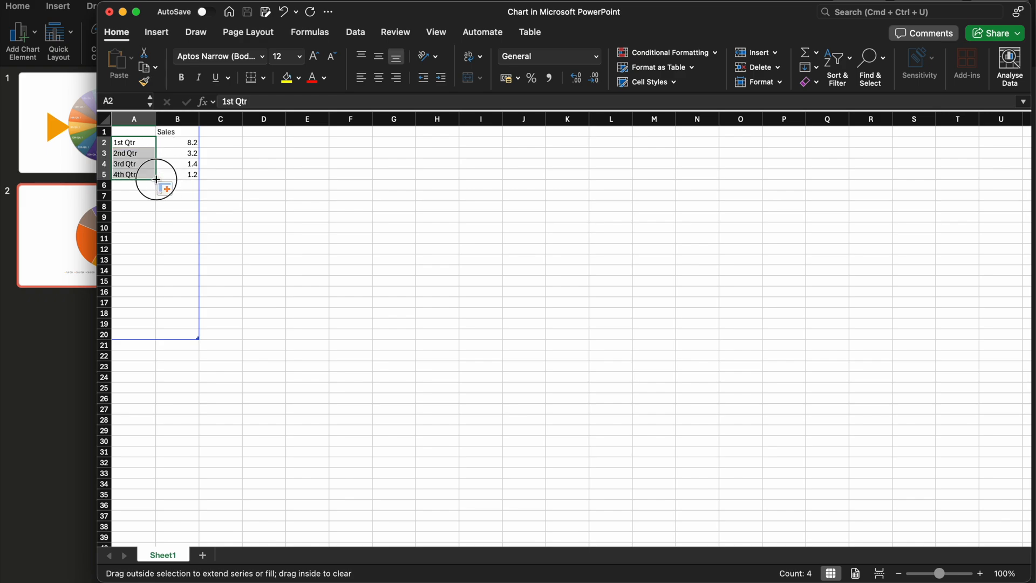
drag(155, 180, 157, 291)
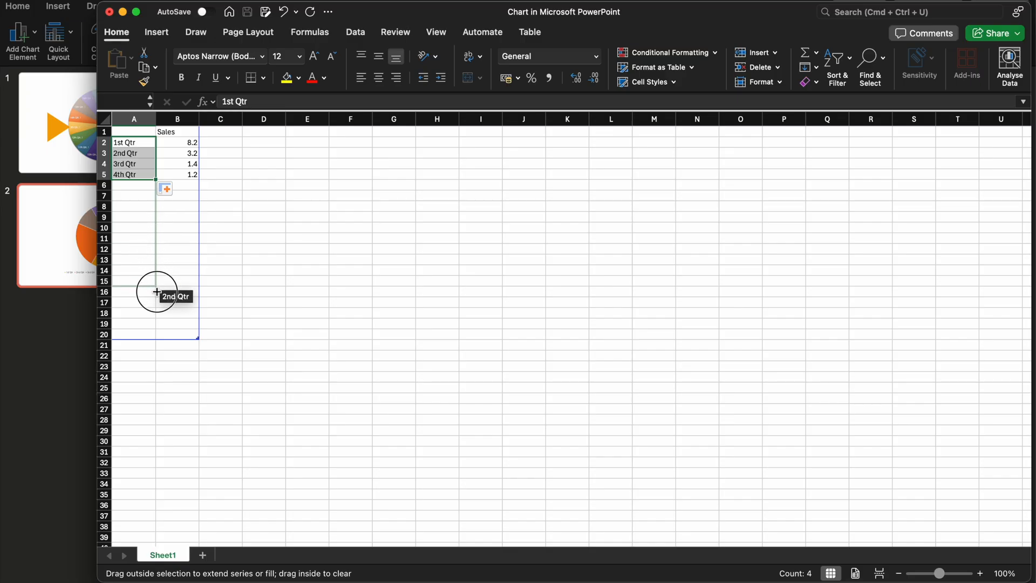
drag(157, 291, 157, 333)
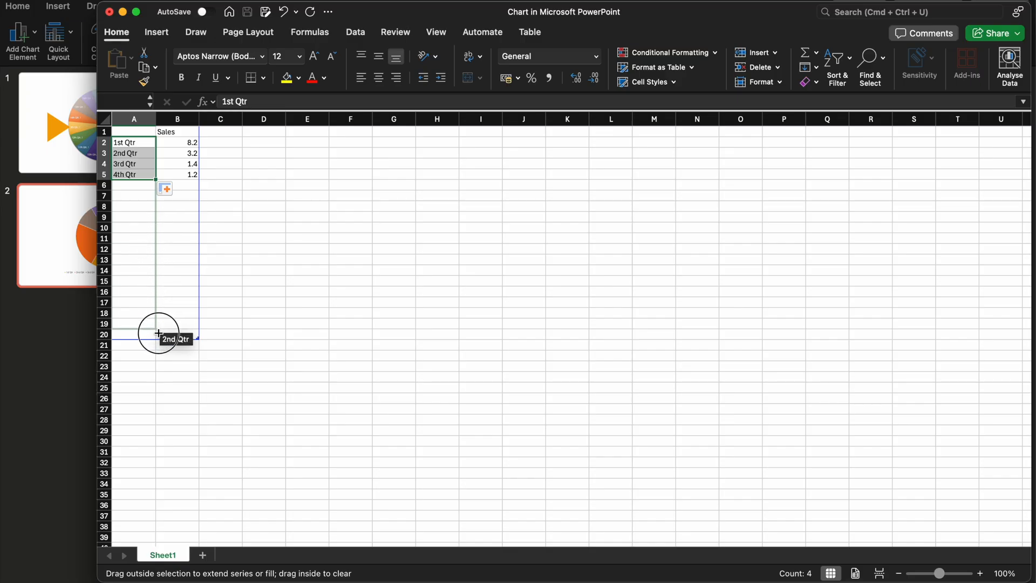
drag(157, 174, 157, 334)
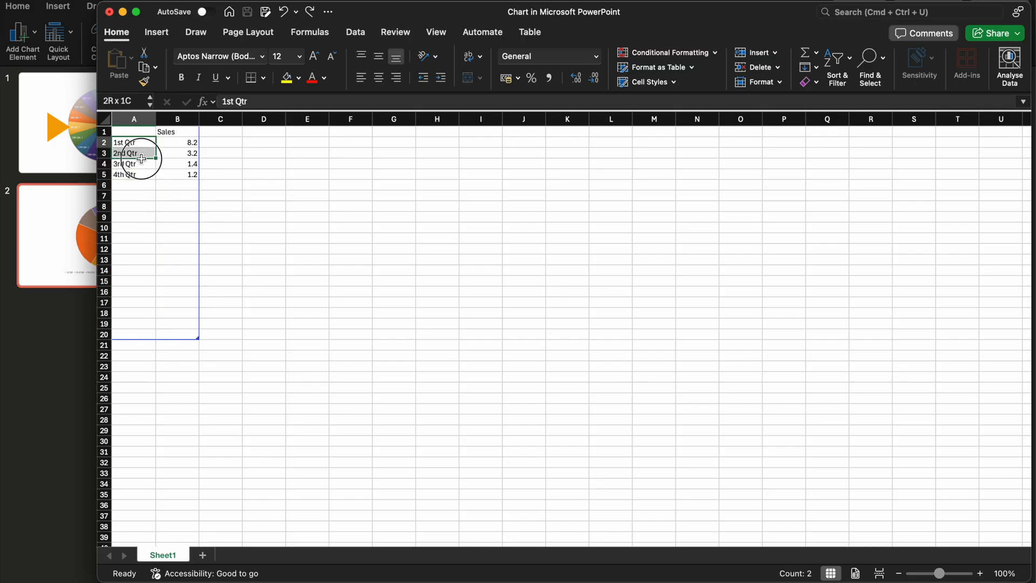
drag(132, 142, 157, 182)
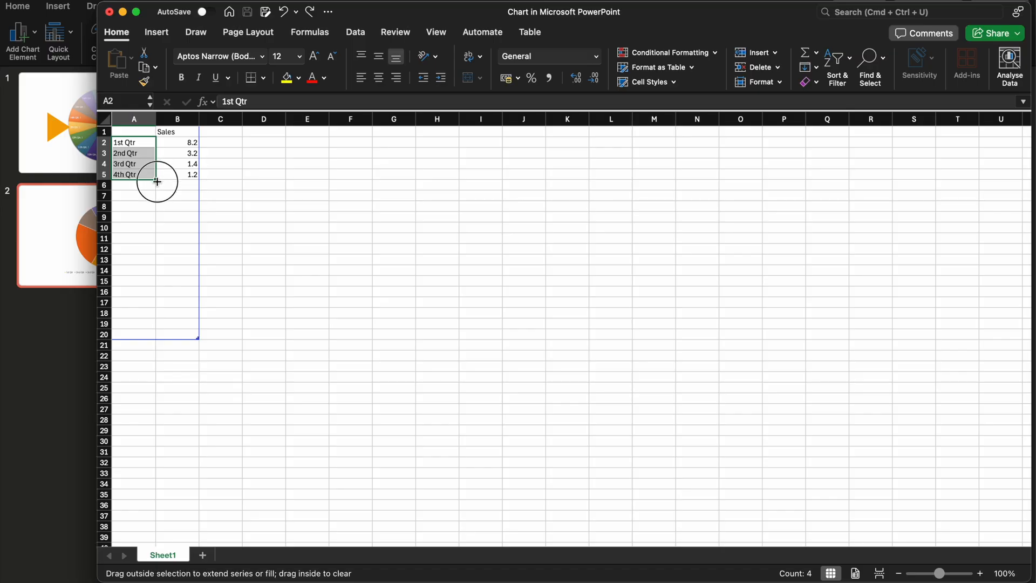
drag(157, 182, 159, 298)
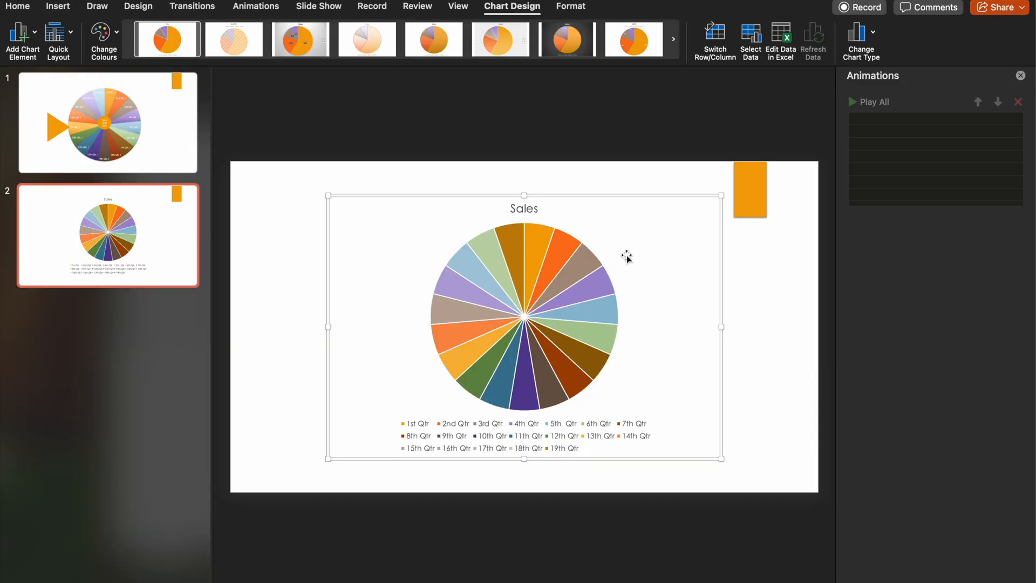
mouse_move(471, 275)
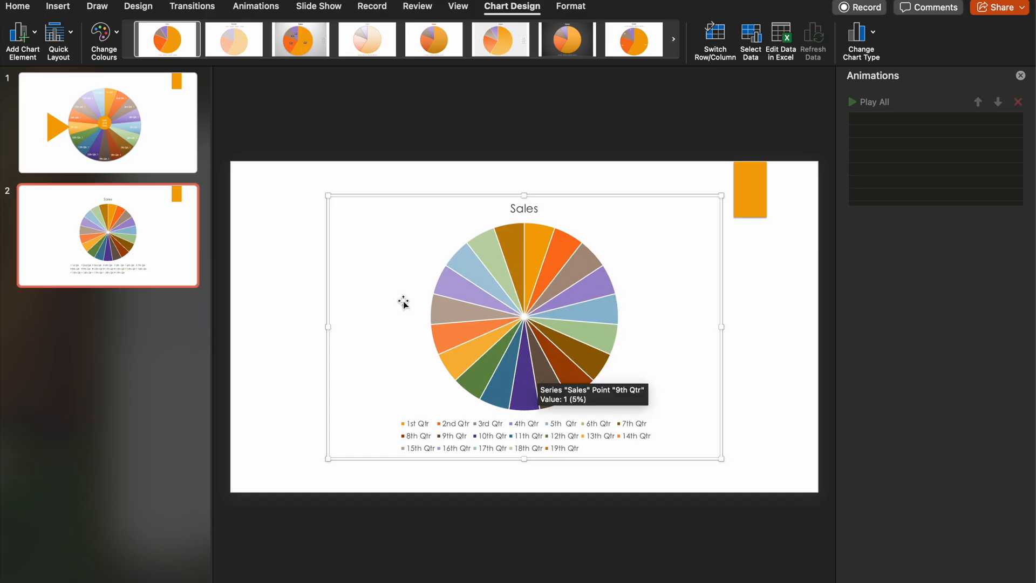
mouse_move(417, 309)
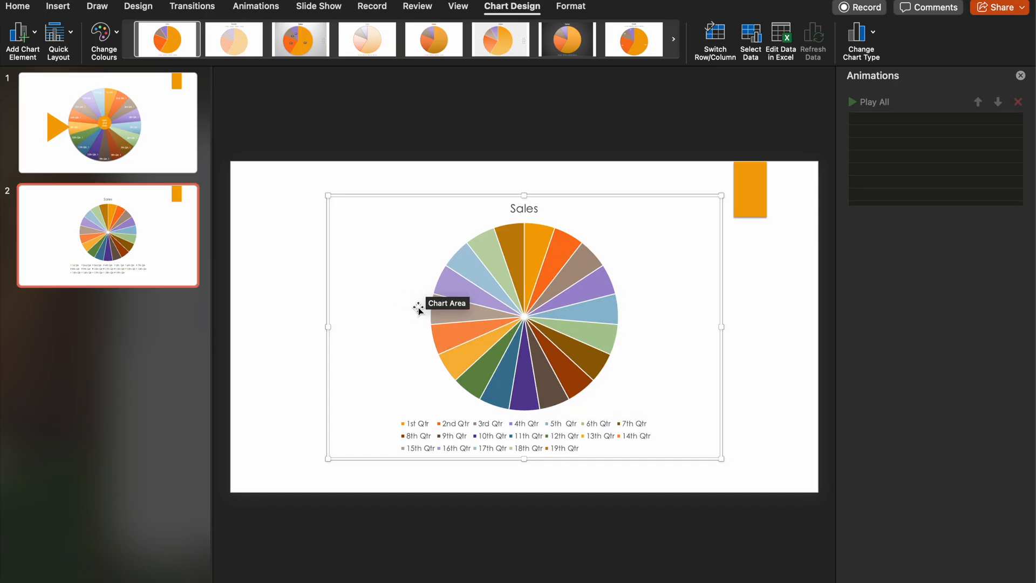
mouse_move(415, 425)
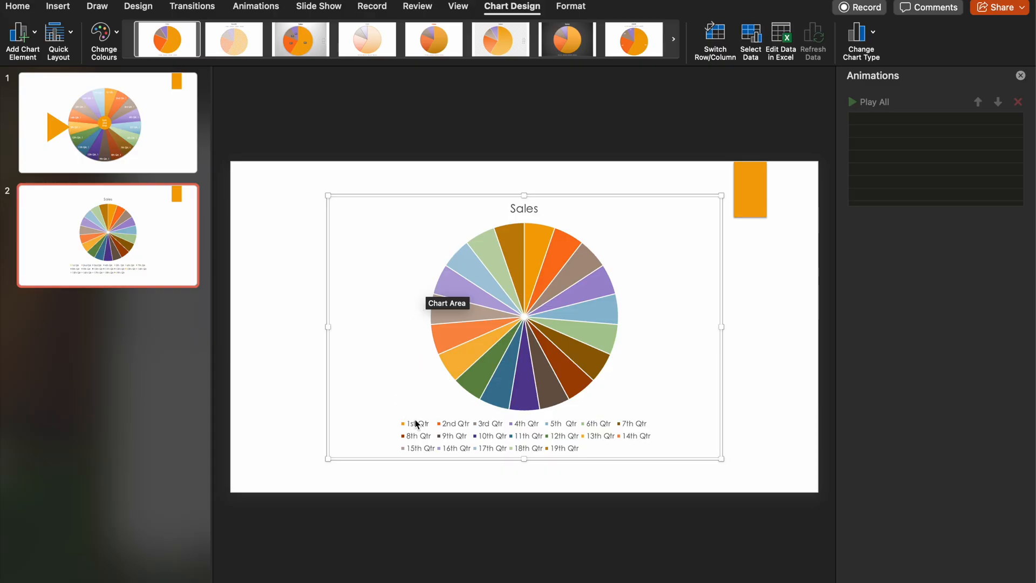
mouse_move(538, 321)
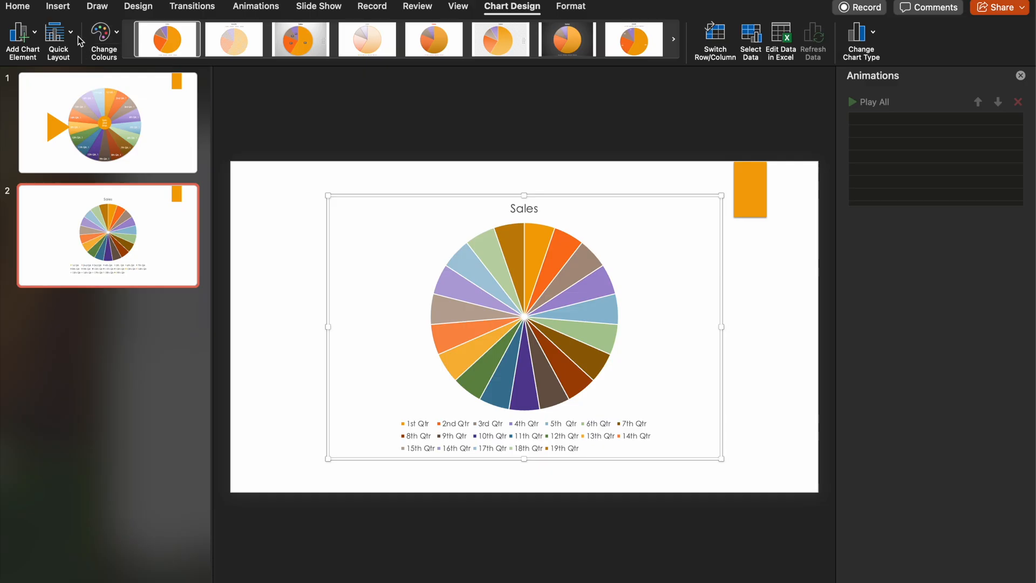
Step: Apply the first preset chart layout to label each slice with quarter and value
click(58, 35)
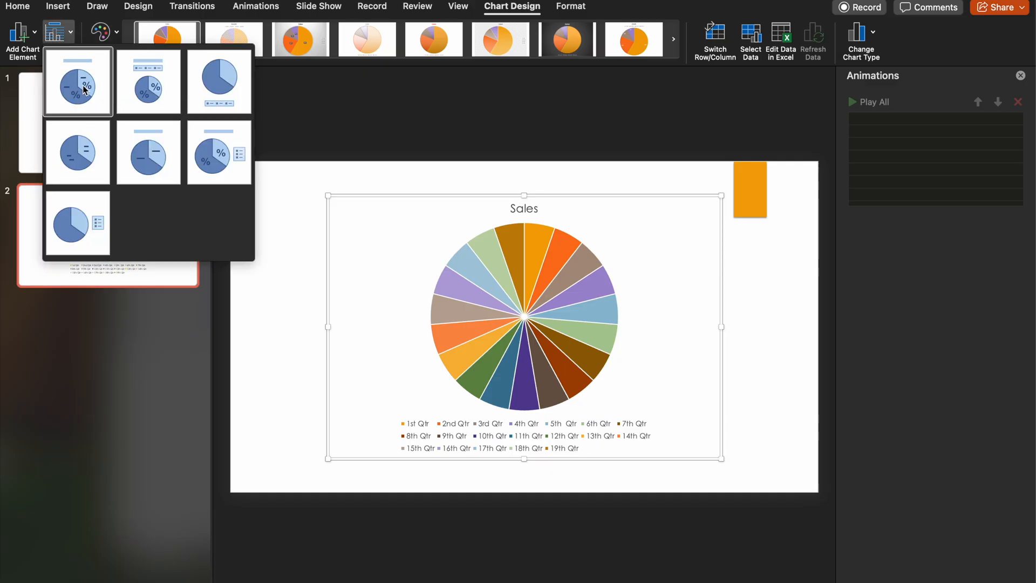
mouse_move(77, 80)
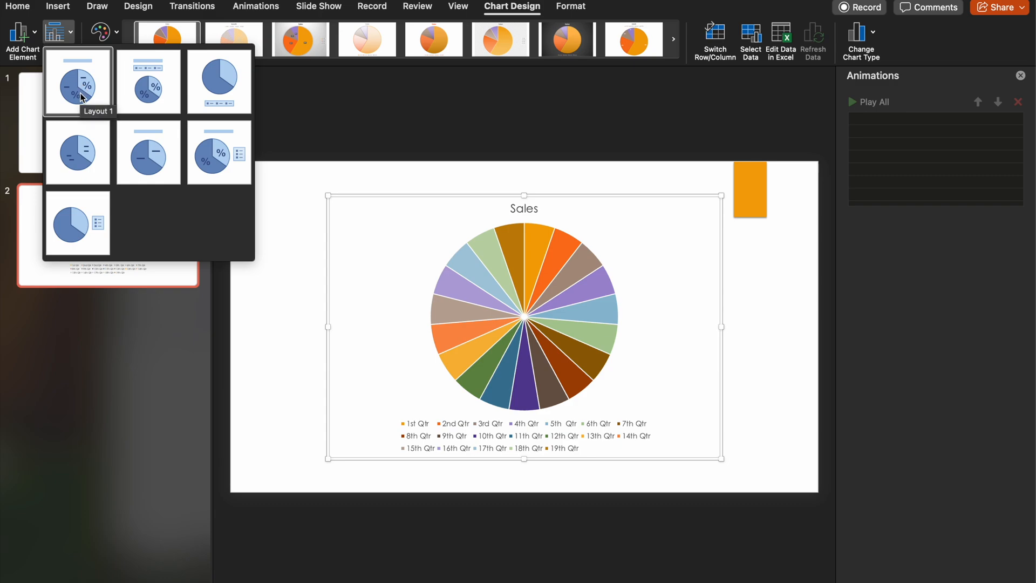
click(77, 81)
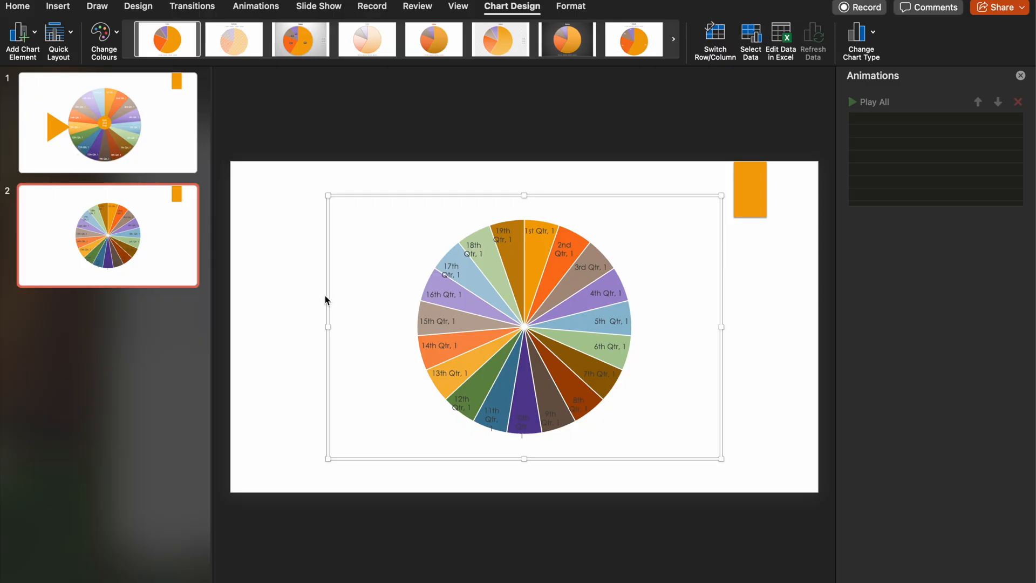
mouse_move(447, 297)
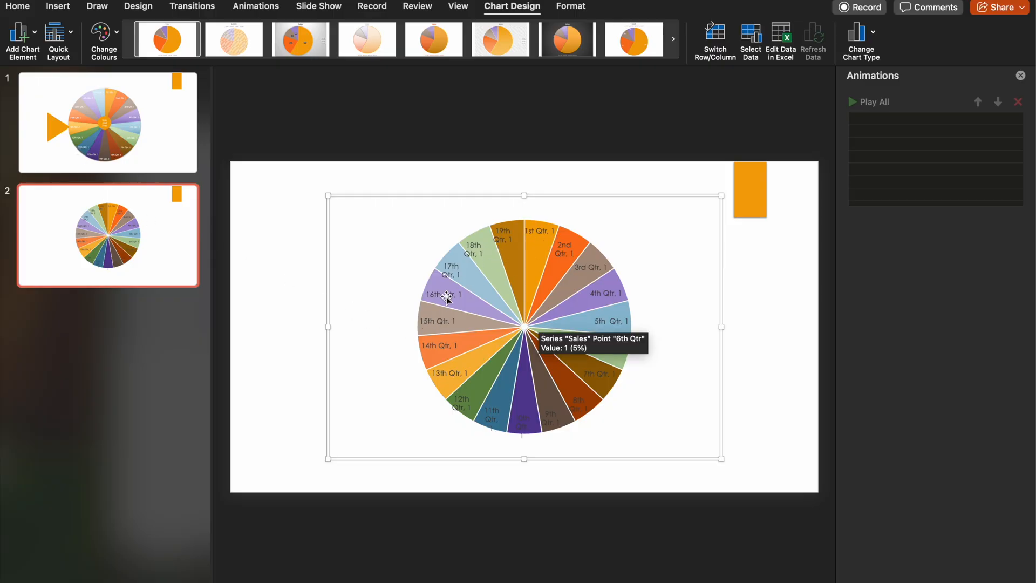
mouse_move(516, 285)
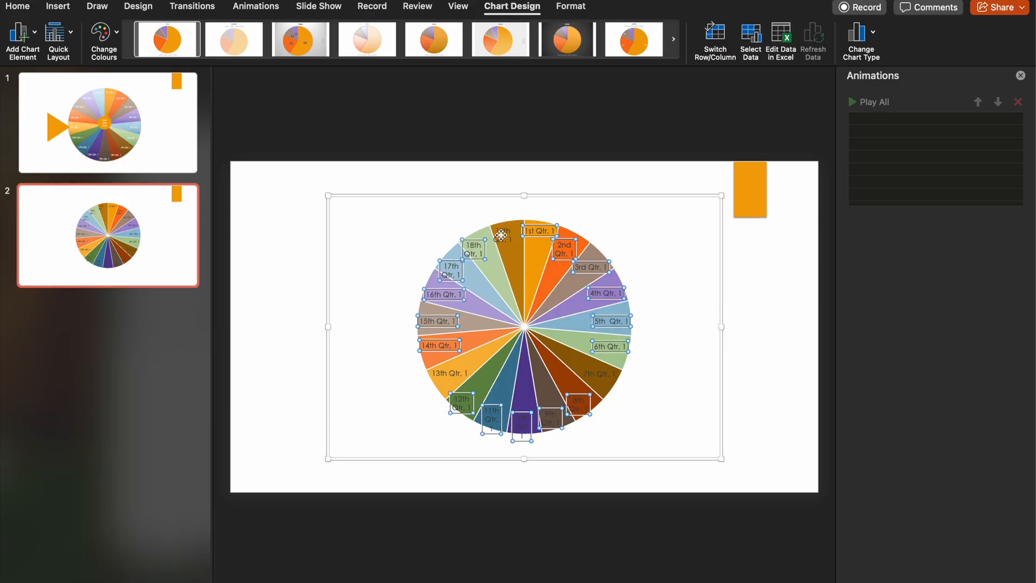
mouse_move(138, 6)
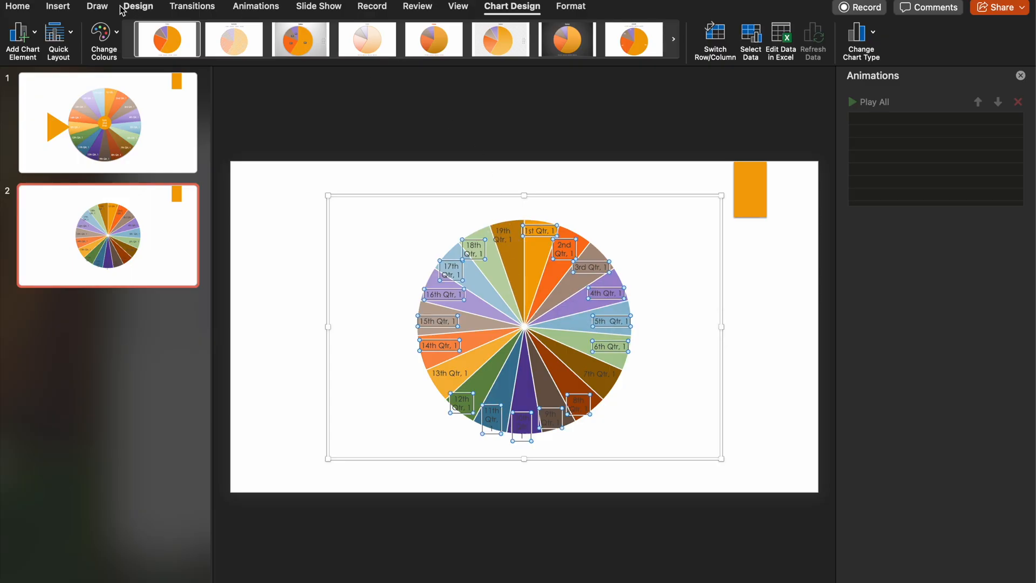
Step: Set the slice data labels to white text at font size 11
click(18, 7)
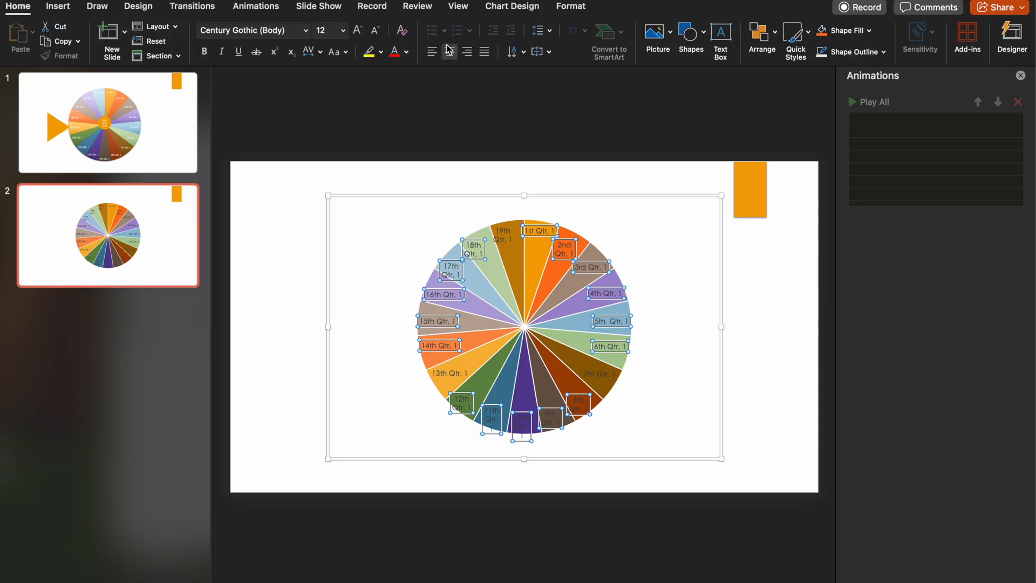
click(408, 52)
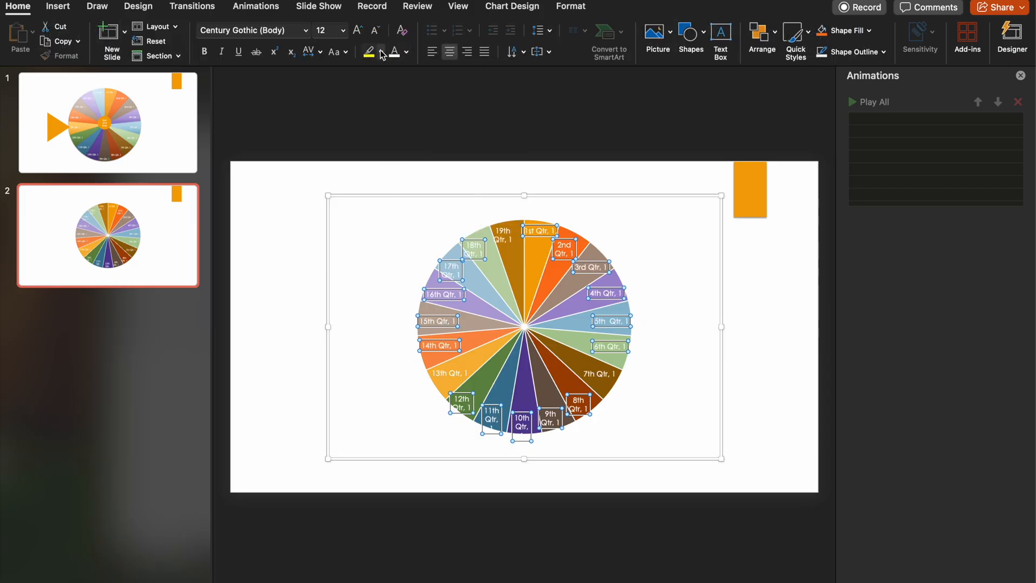
click(342, 30)
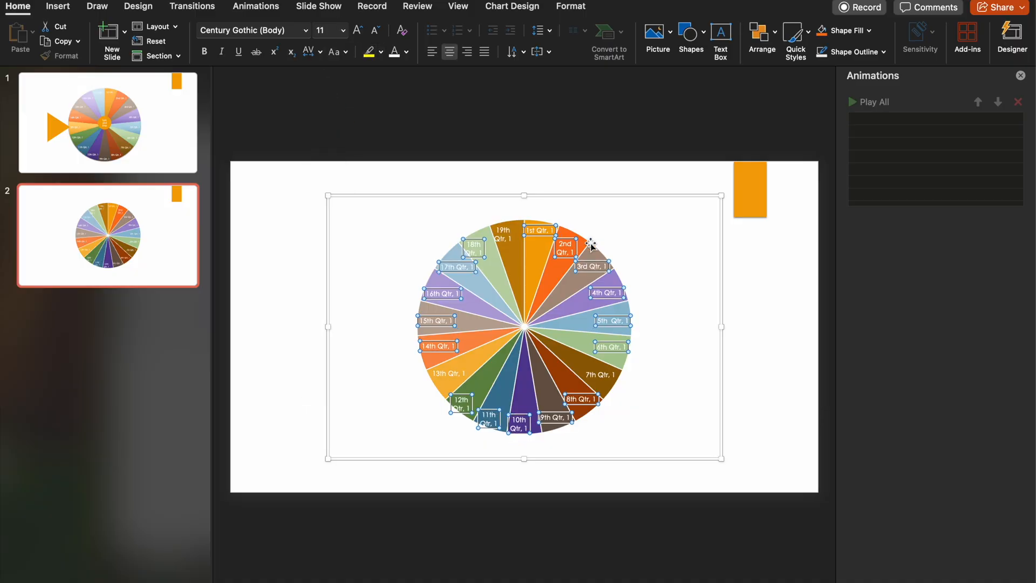
mouse_move(525, 66)
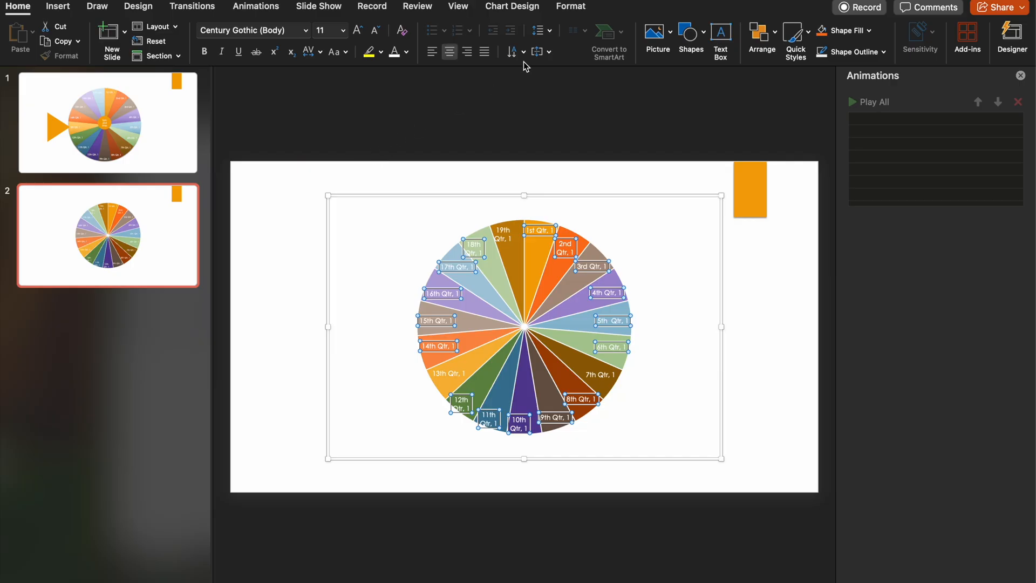
mouse_move(677, 213)
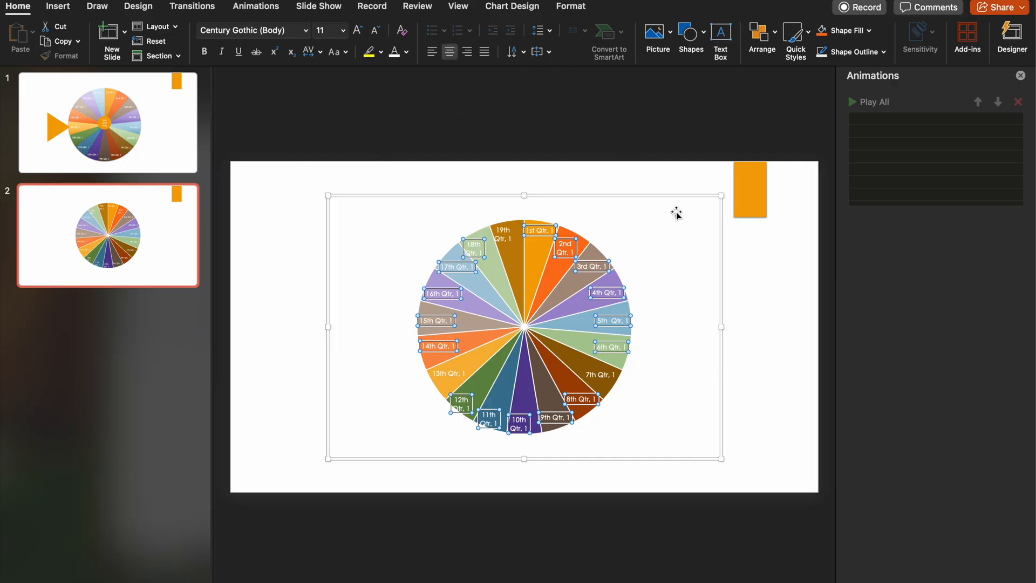
mouse_move(656, 273)
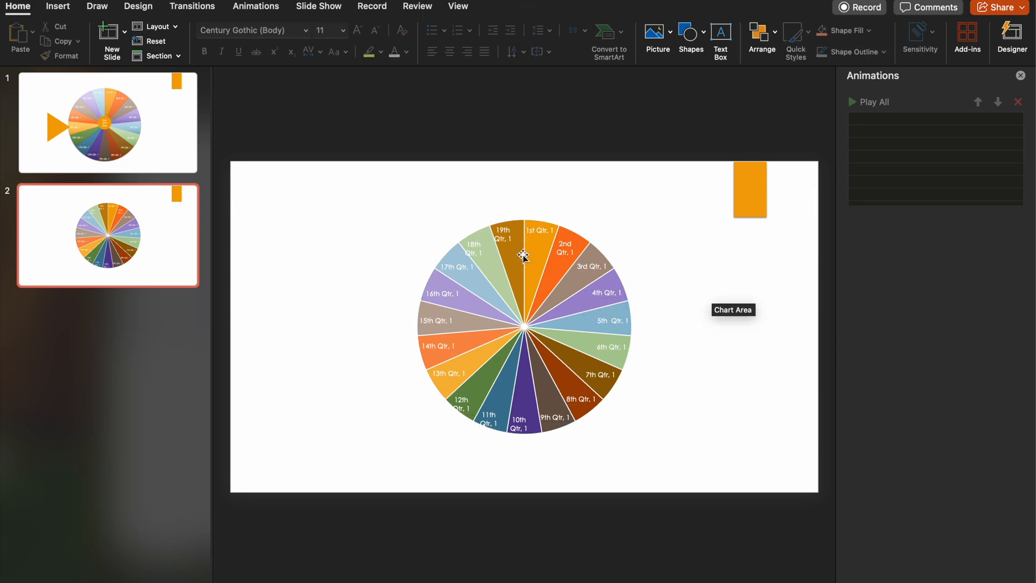
click(58, 7)
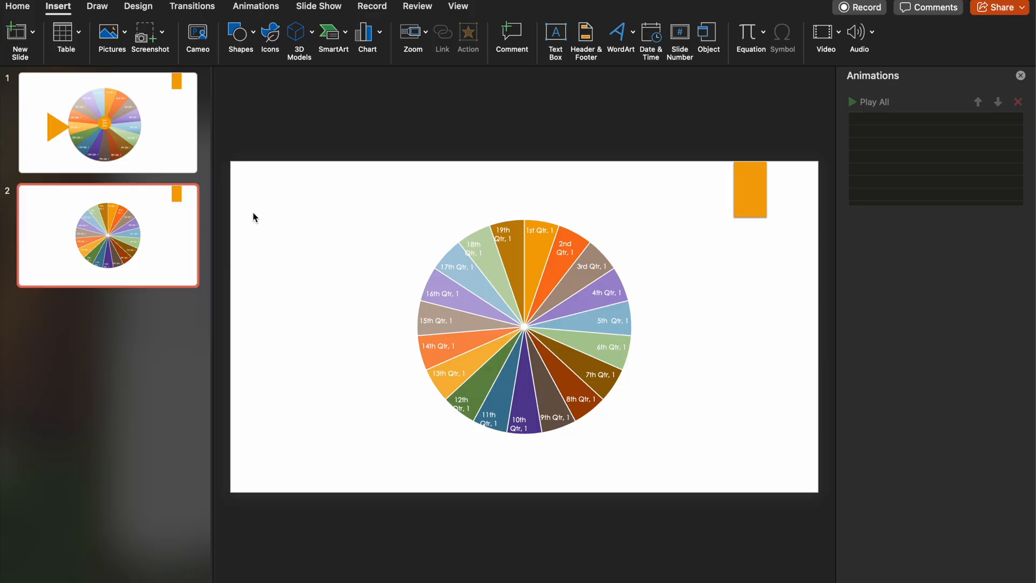
Step: Draw an isosceles triangle, rotate it right, remove its outline, and place it at the wheel's left edge
click(239, 40)
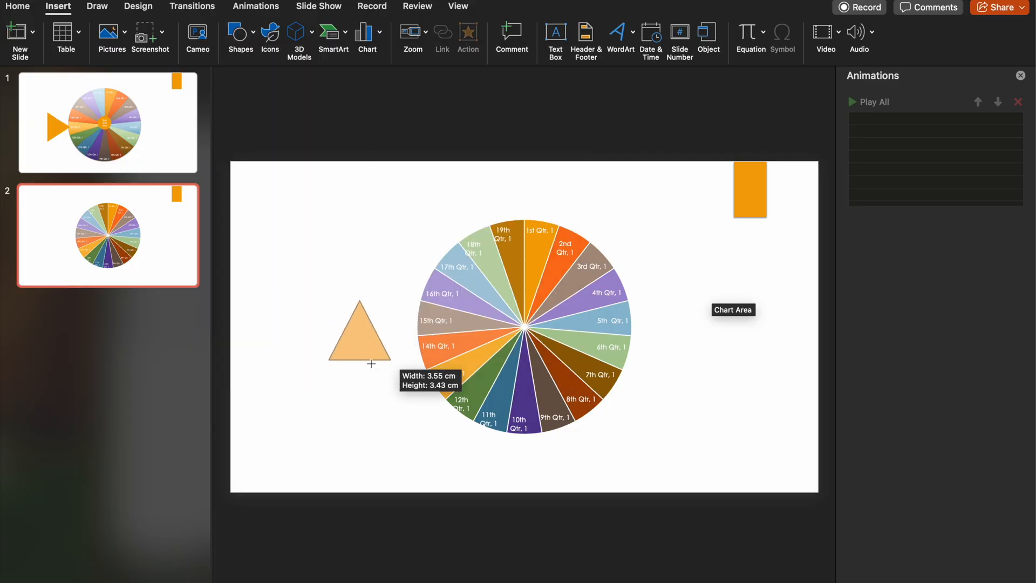
drag(360, 303, 394, 309)
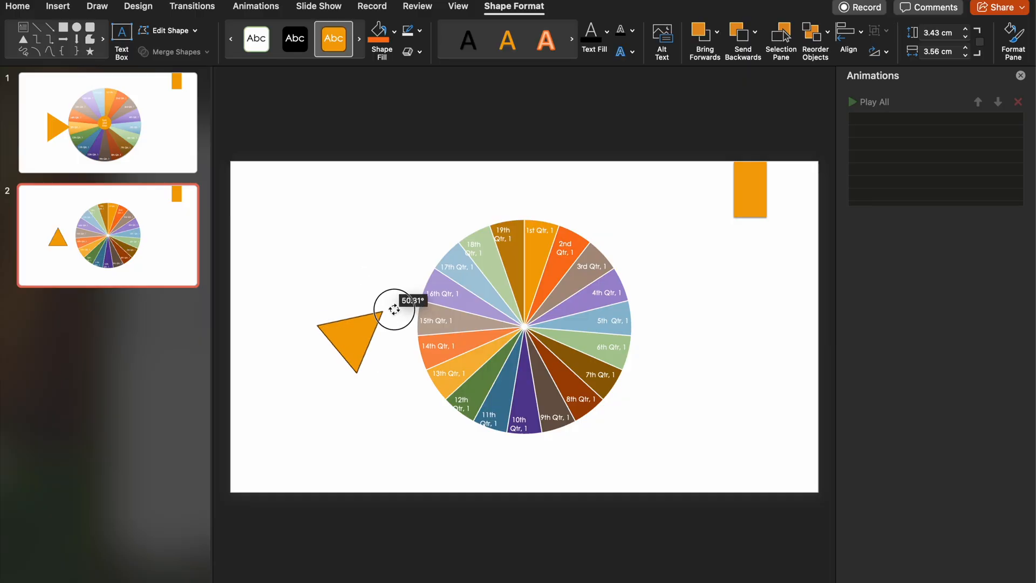
drag(394, 309, 403, 330)
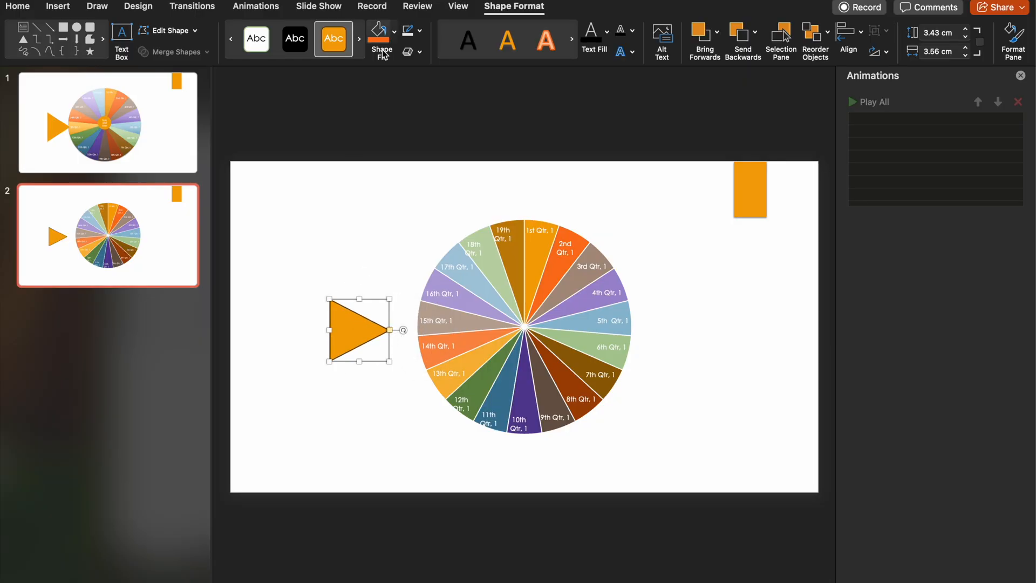
click(408, 32)
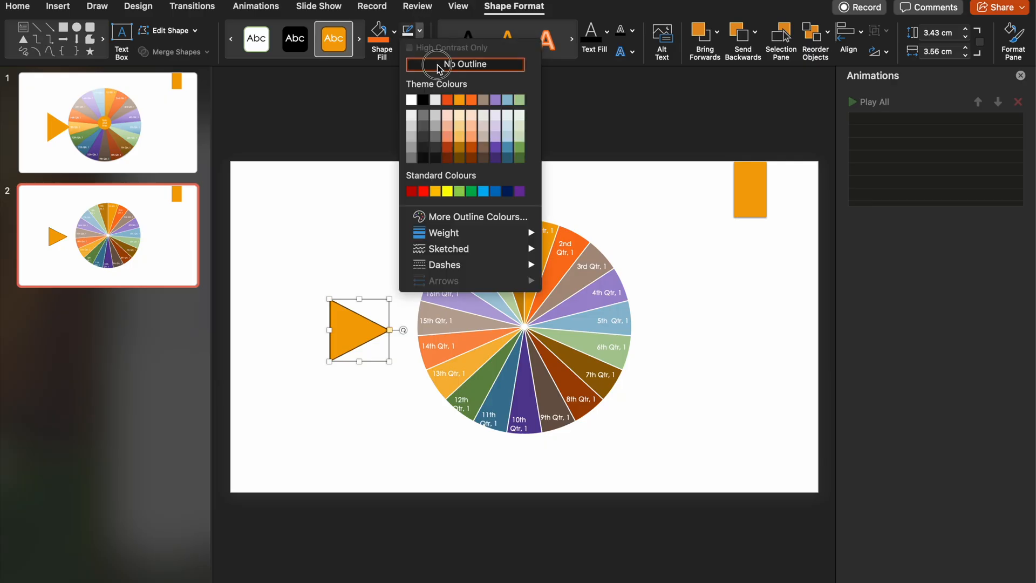
click(469, 64)
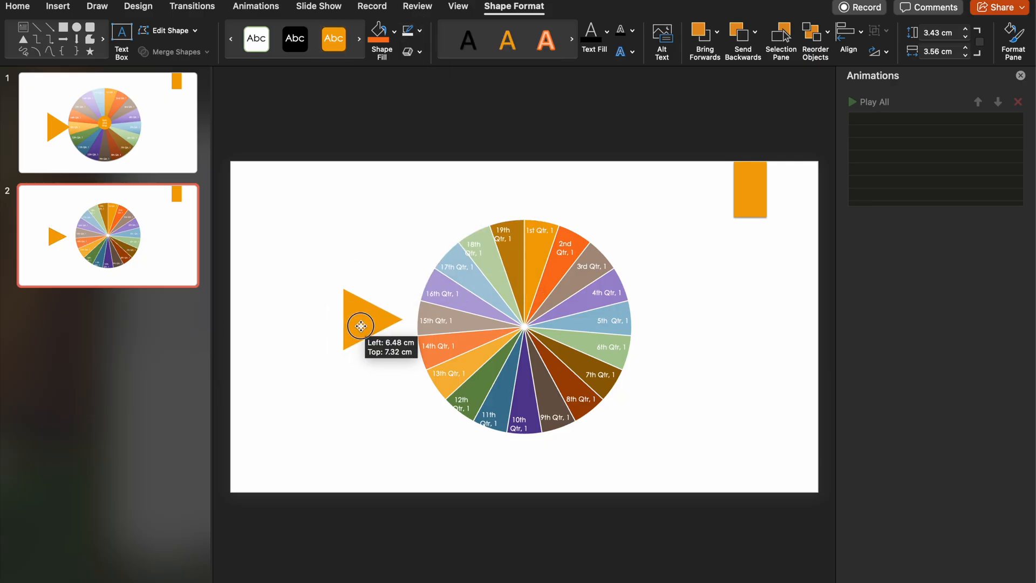
drag(361, 324, 376, 330)
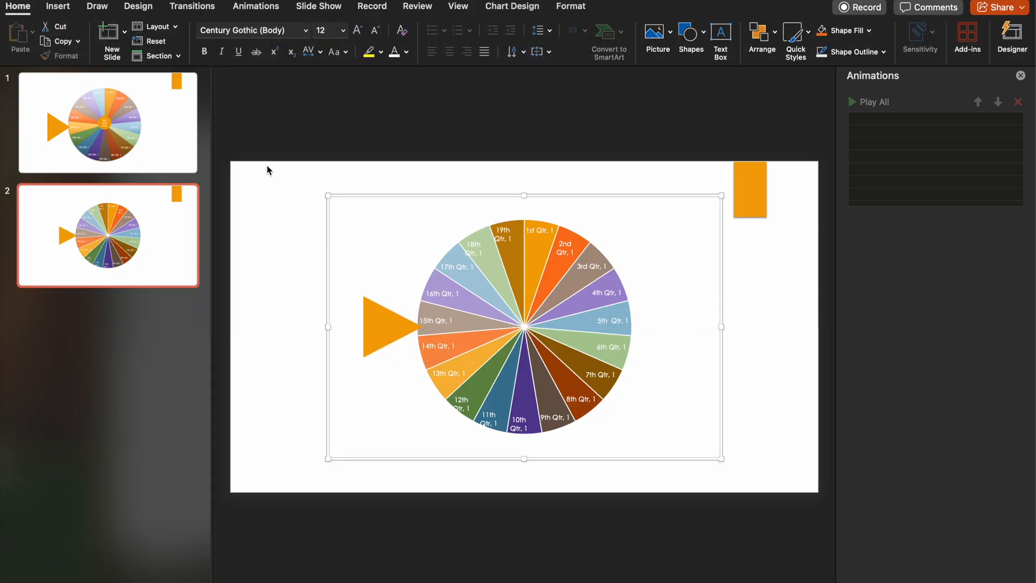
mouse_move(192, 170)
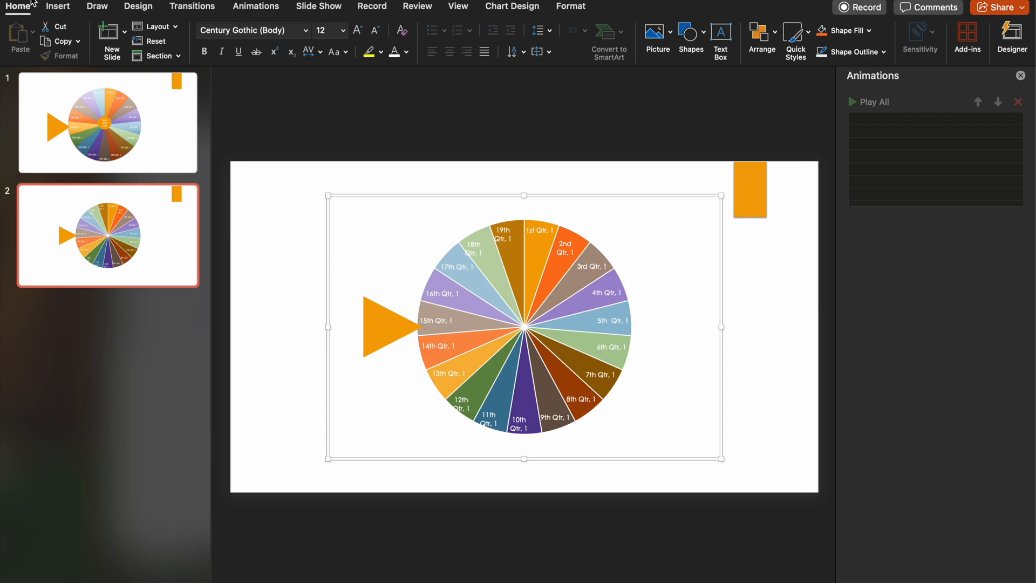
Step: Draw a small oval near the top-left, style it orange, and set No Outline
click(58, 6)
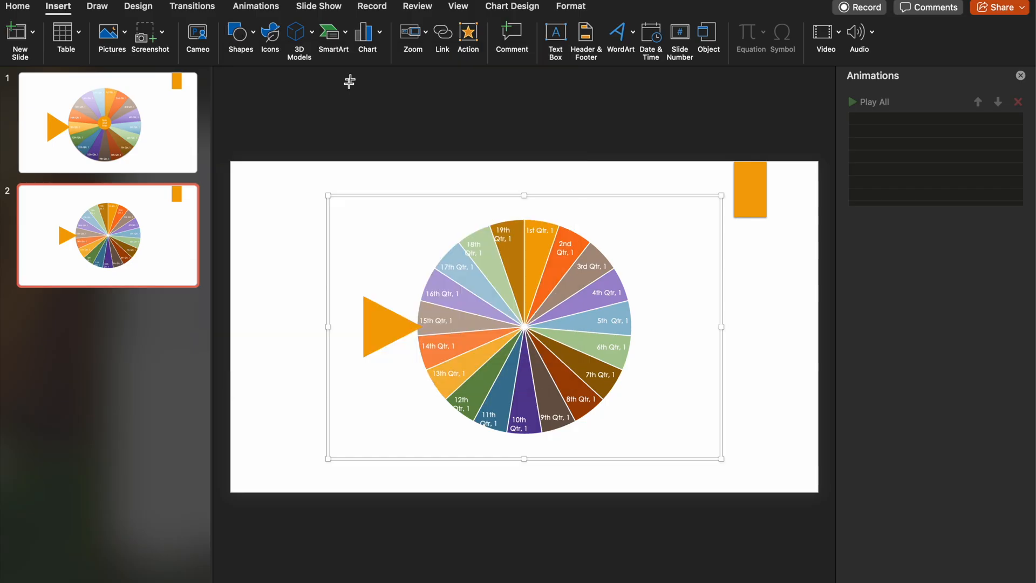
mouse_move(274, 213)
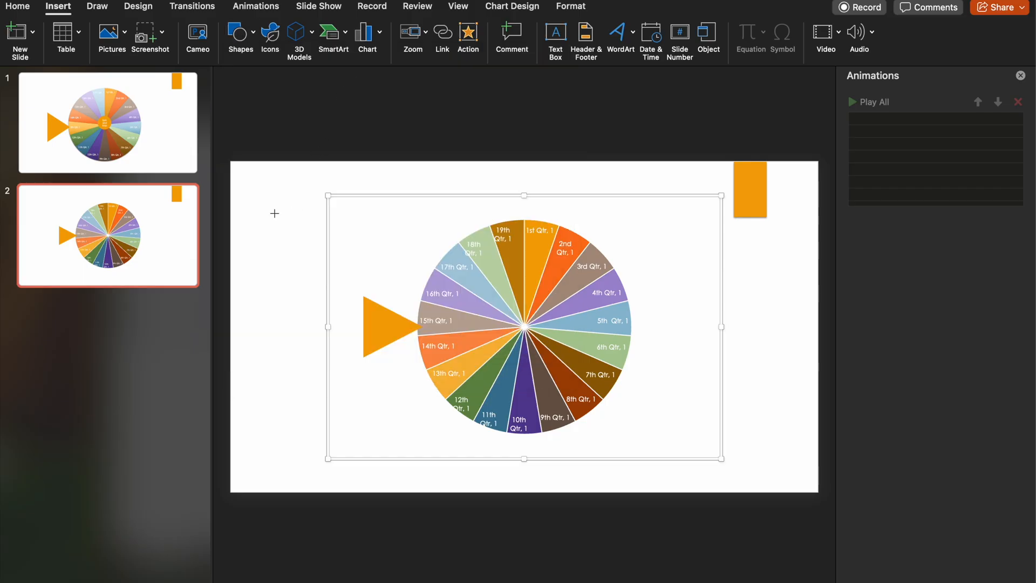
drag(274, 214, 309, 253)
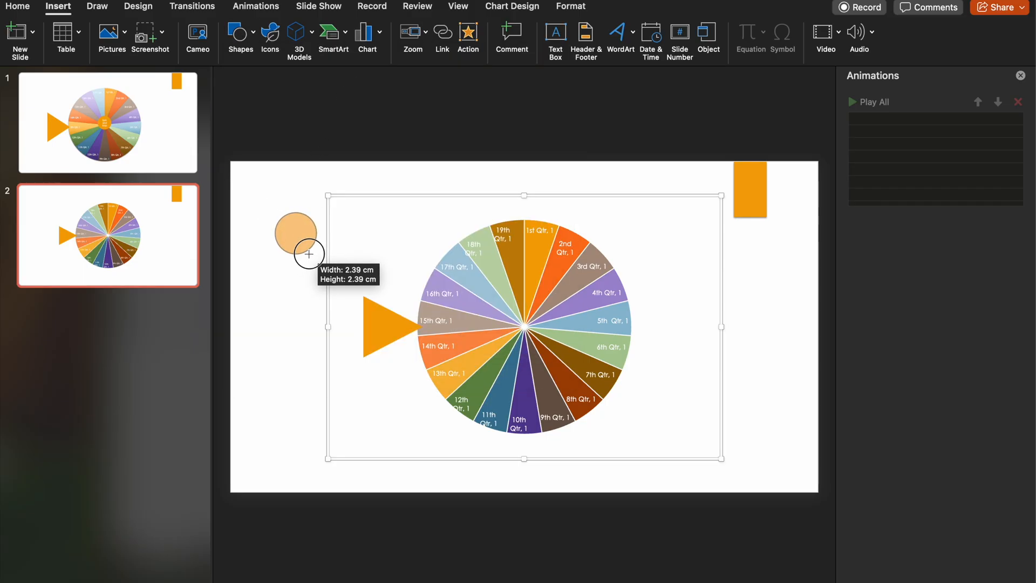
drag(309, 254, 280, 215)
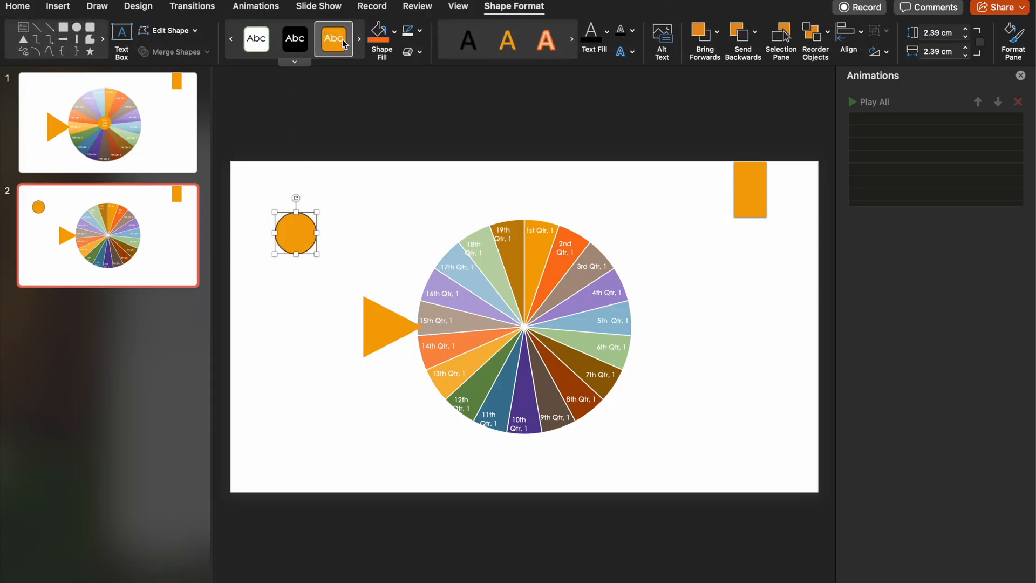
click(419, 32)
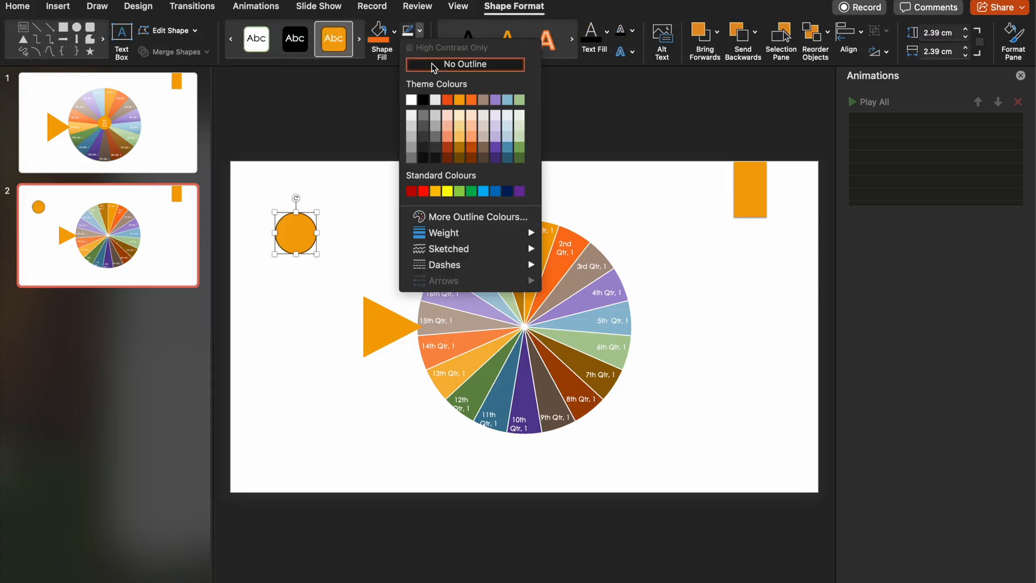
click(464, 65)
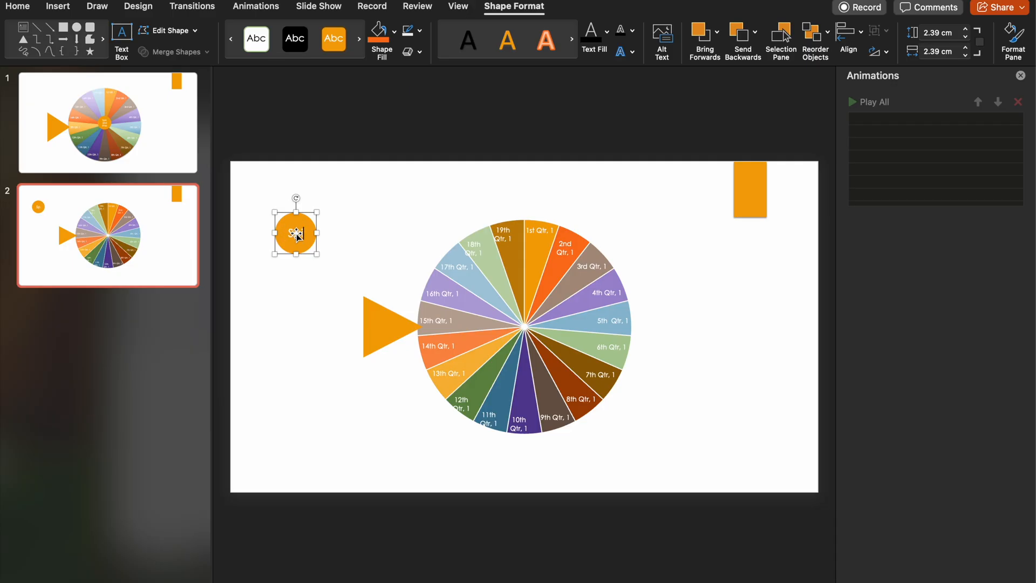
Step: Type 'Spin and Stop' in the circle at font size 11 and drag it to the wheel's centre
text(Spin)
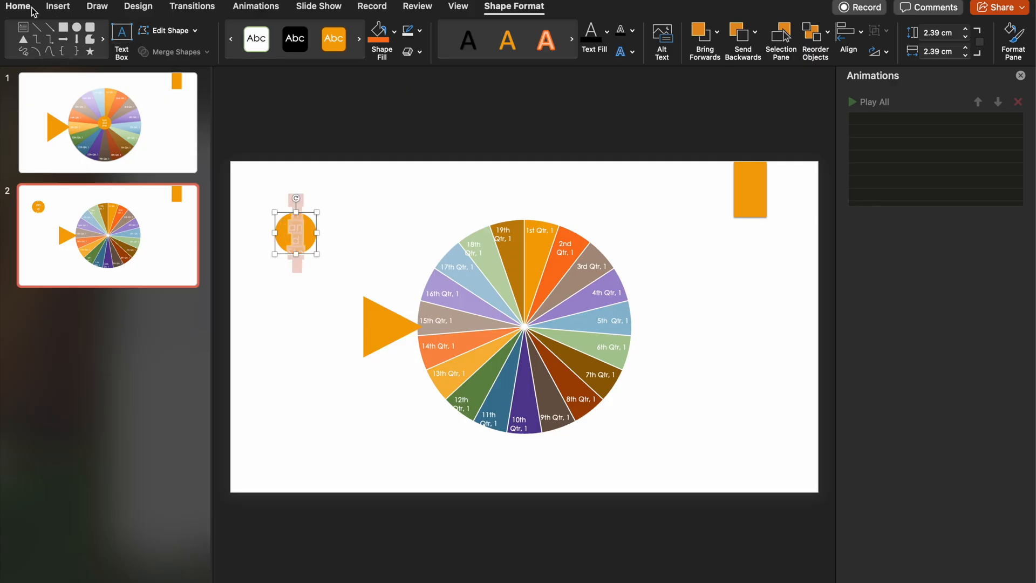
click(343, 31)
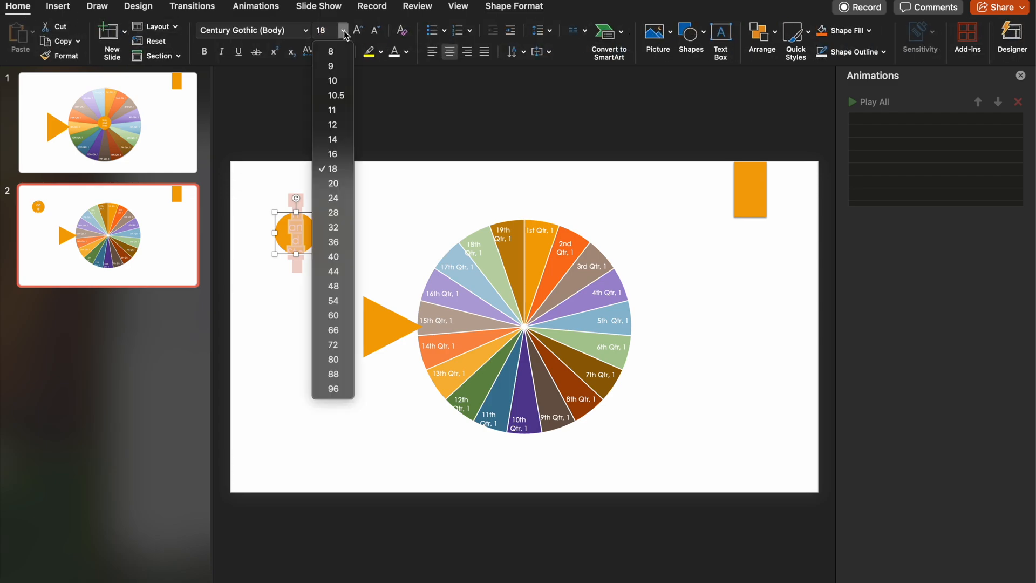
click(332, 109)
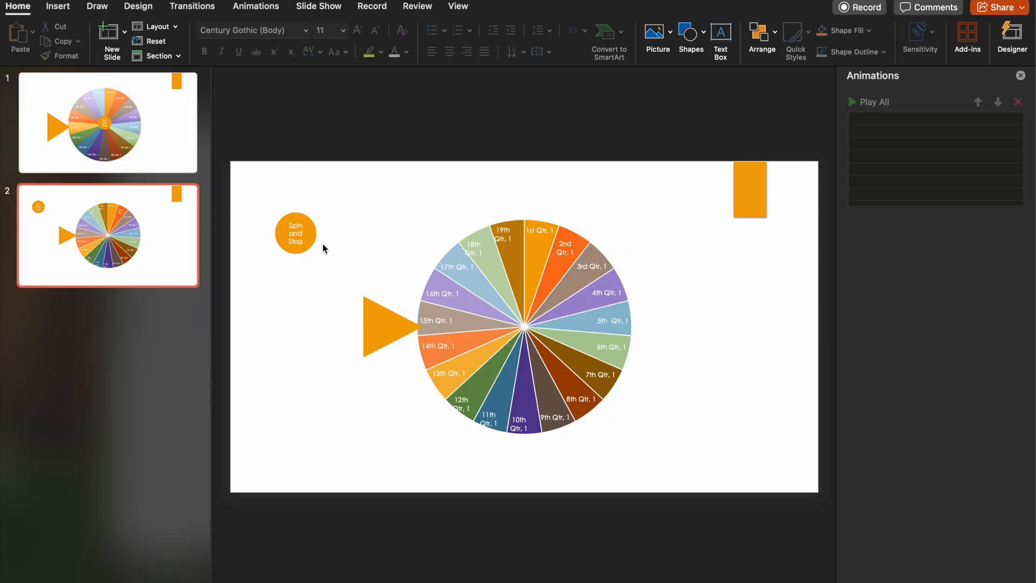
drag(295, 234, 492, 330)
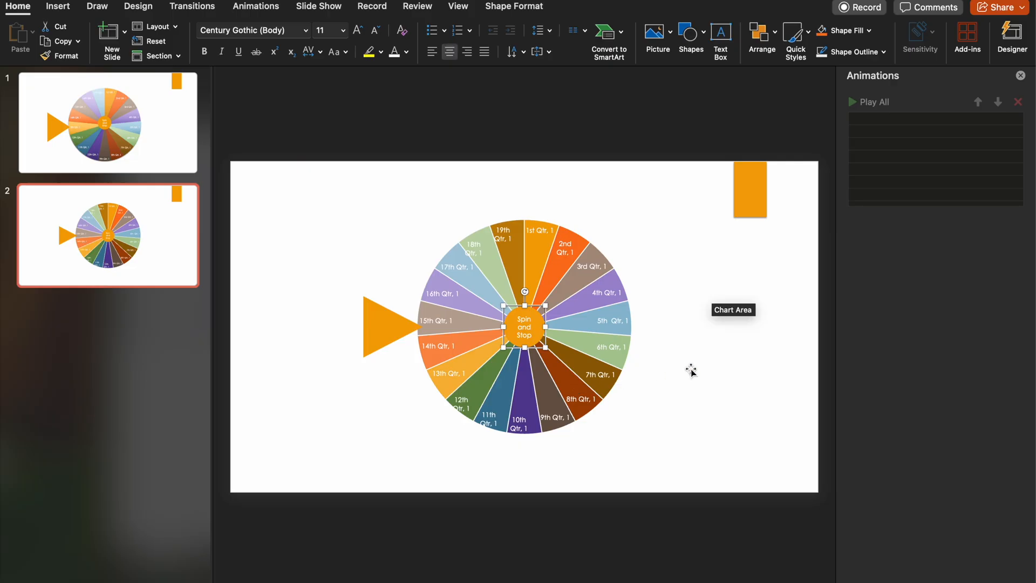
Step: Select the pie chart wheel and apply the Spin animation effect
click(255, 5)
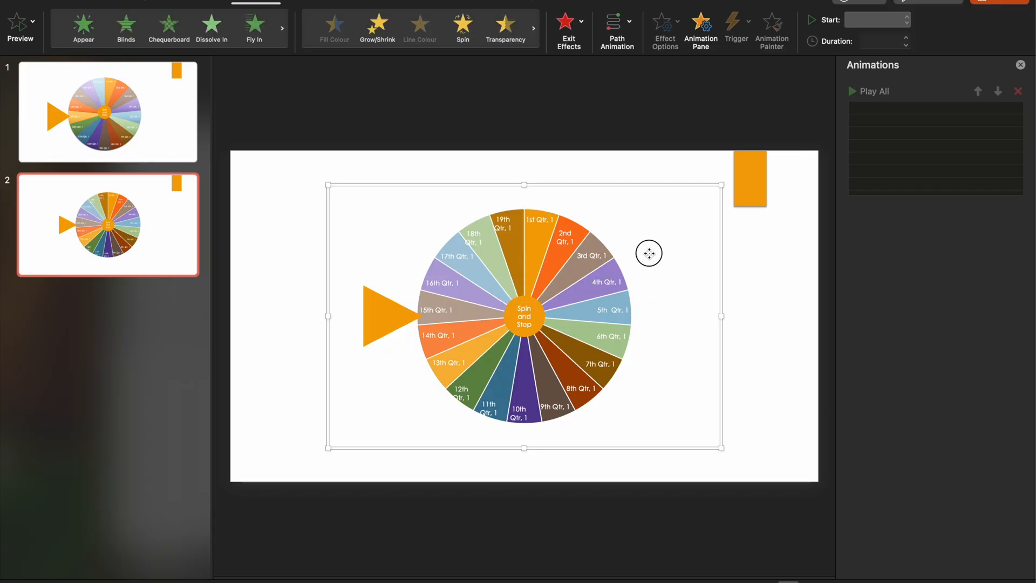
mouse_move(250, 9)
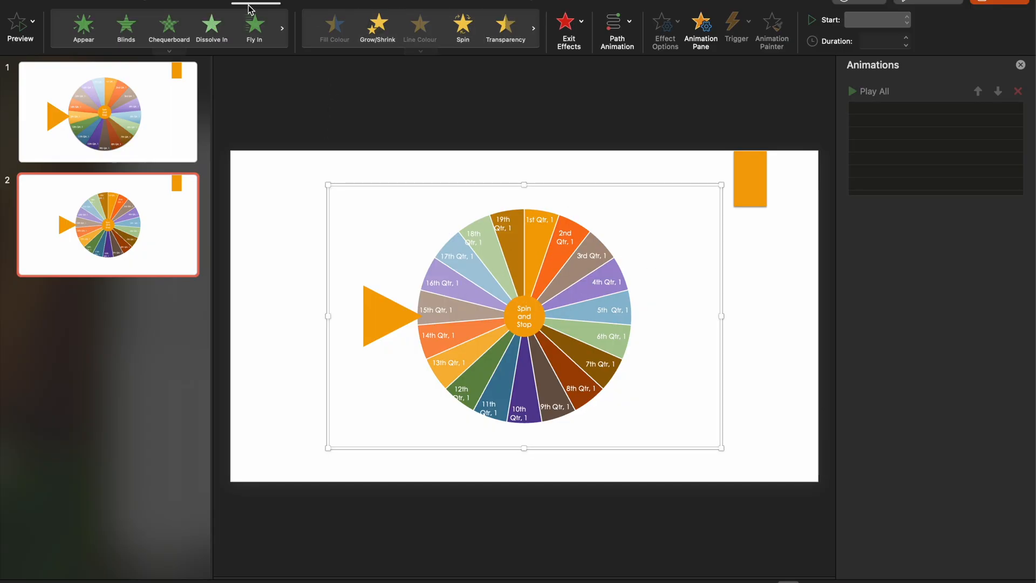
click(462, 27)
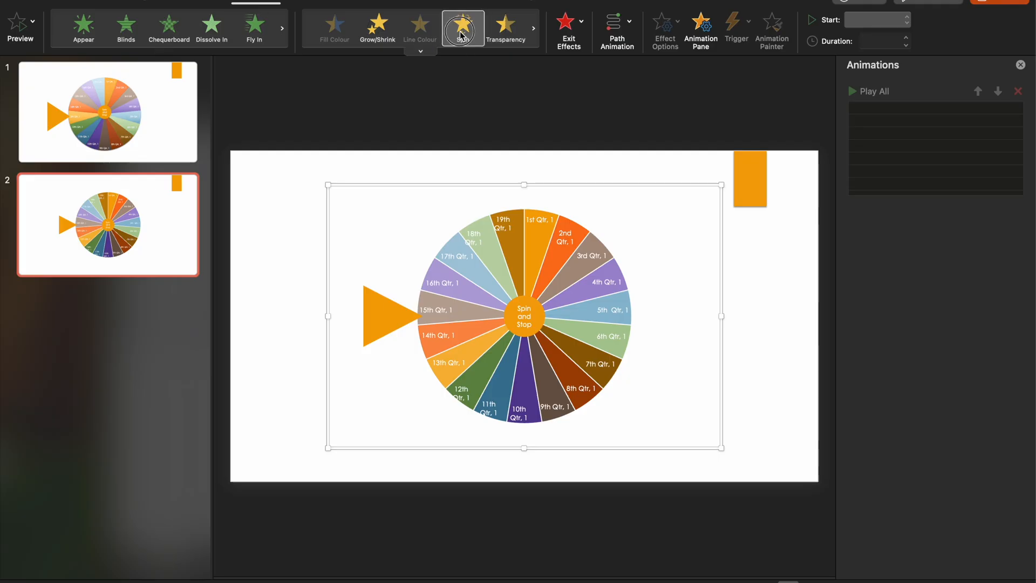
click(462, 26)
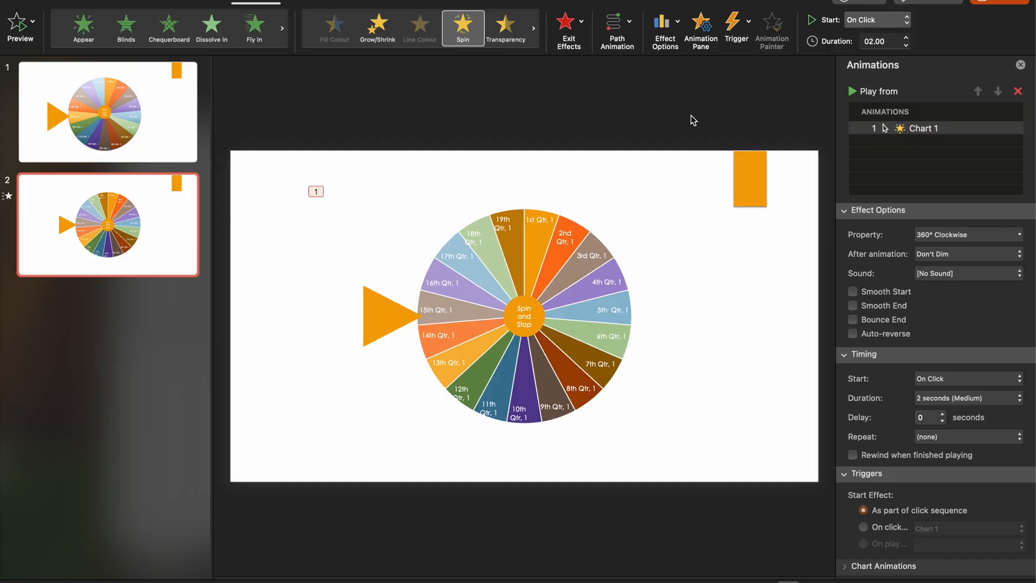
click(735, 26)
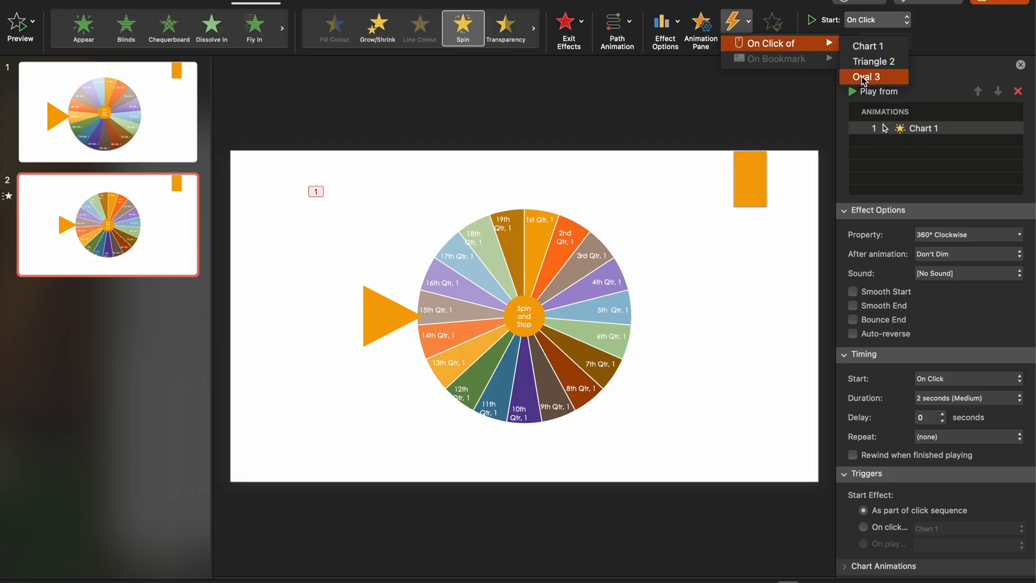
Step: Trigger the spin on click of Oval 3, repeat until next click, with 1-second duration
click(871, 77)
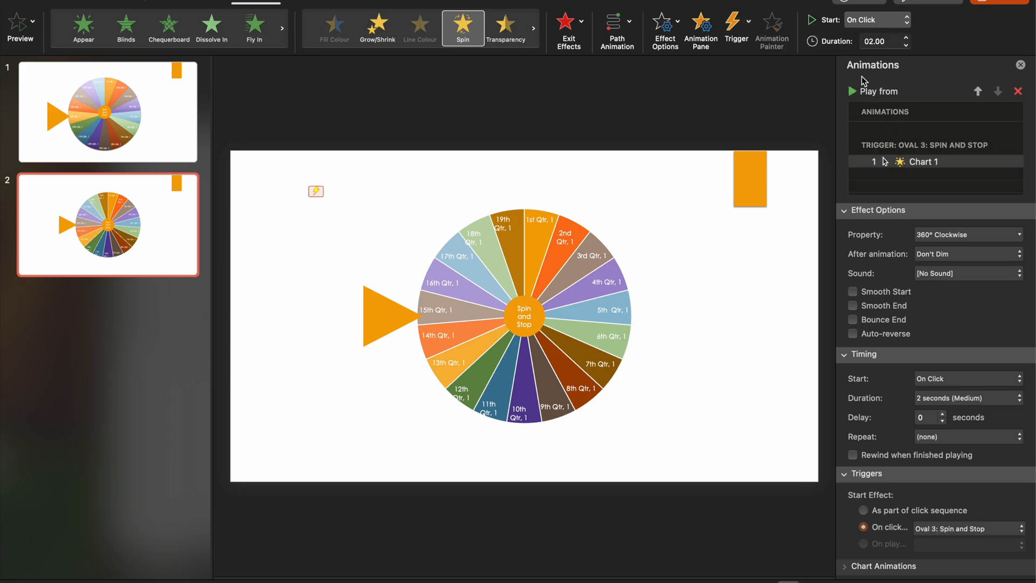
mouse_move(991, 299)
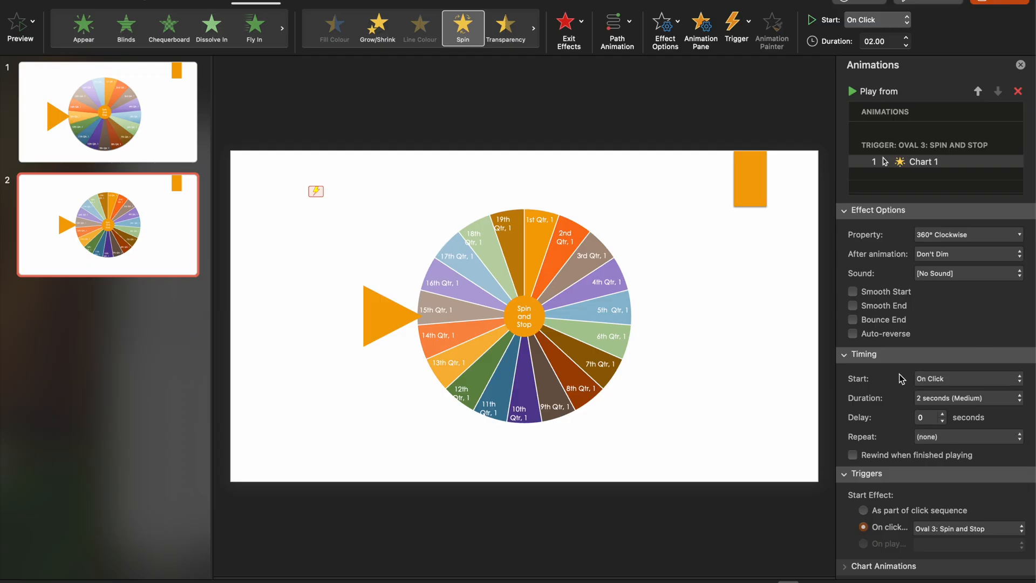
click(965, 436)
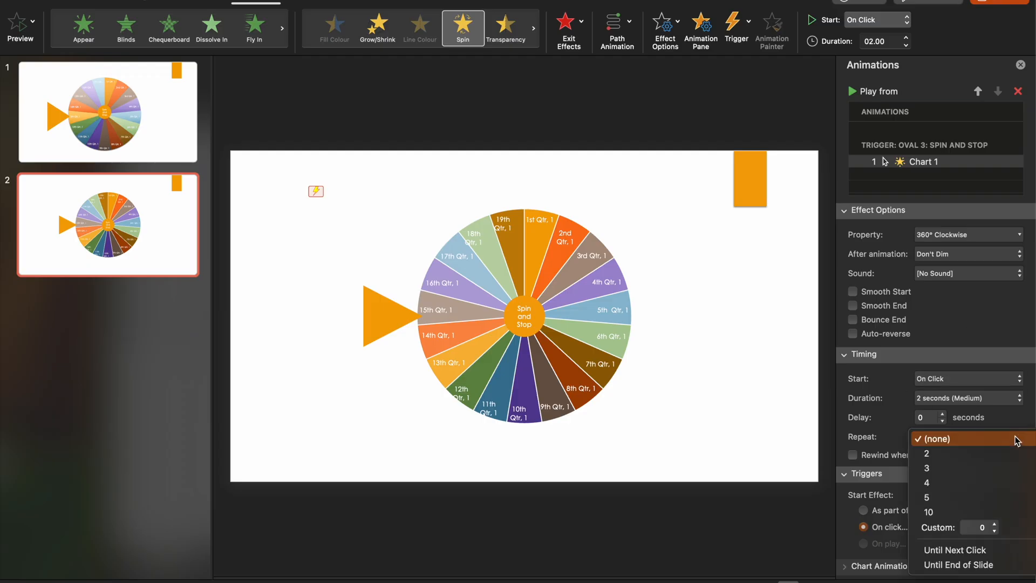
click(955, 549)
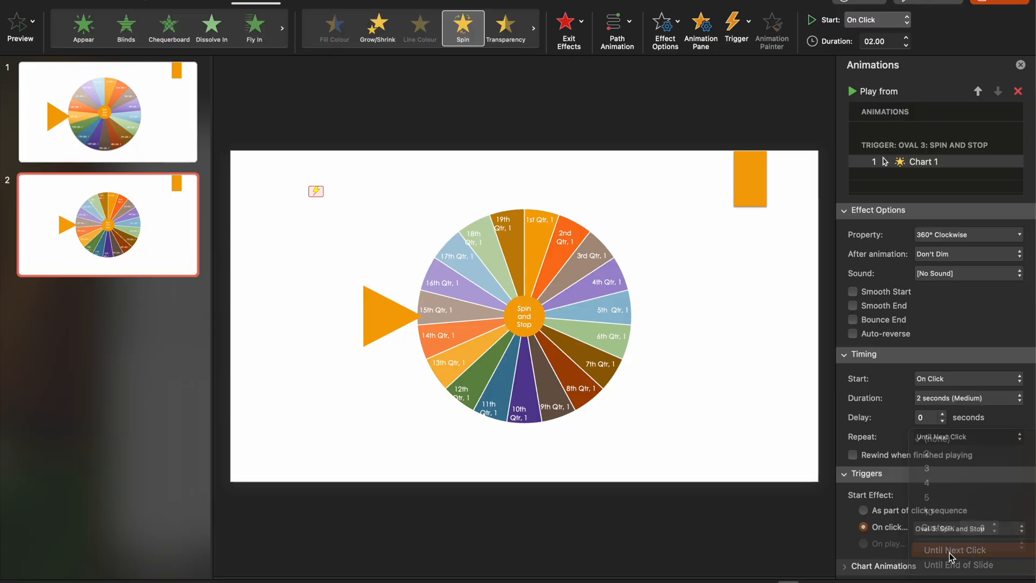
click(954, 550)
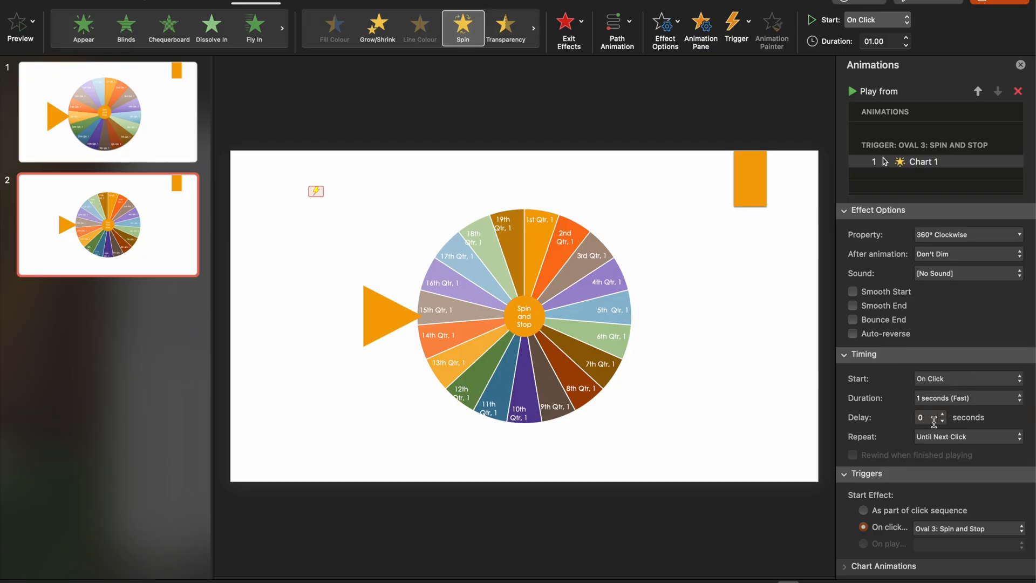
mouse_move(964, 424)
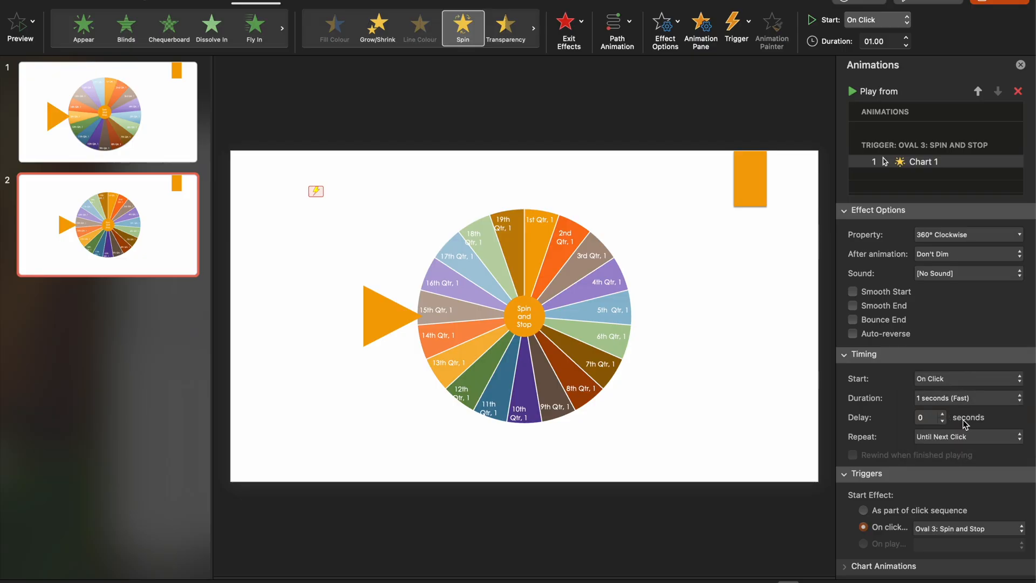
mouse_move(954, 478)
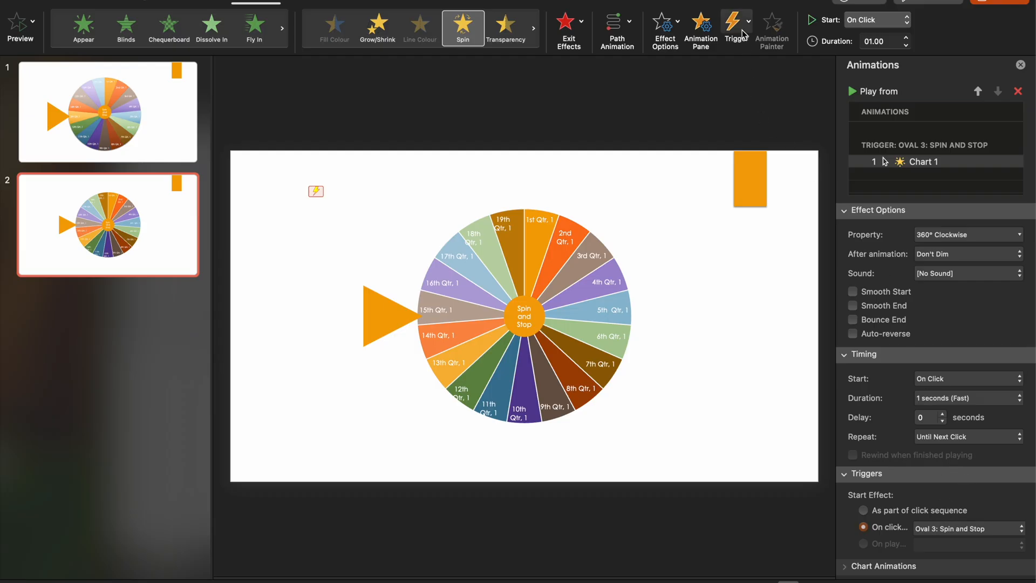
mouse_move(747, 27)
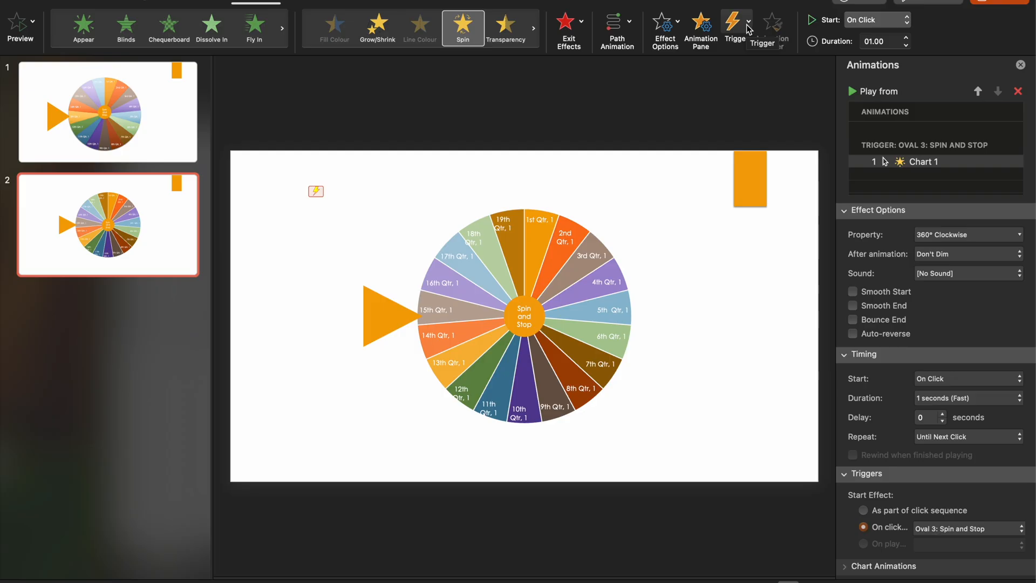
Step: Set the wheel's Appear effect to trigger on click of Oval 3: Spin and Stop
click(735, 25)
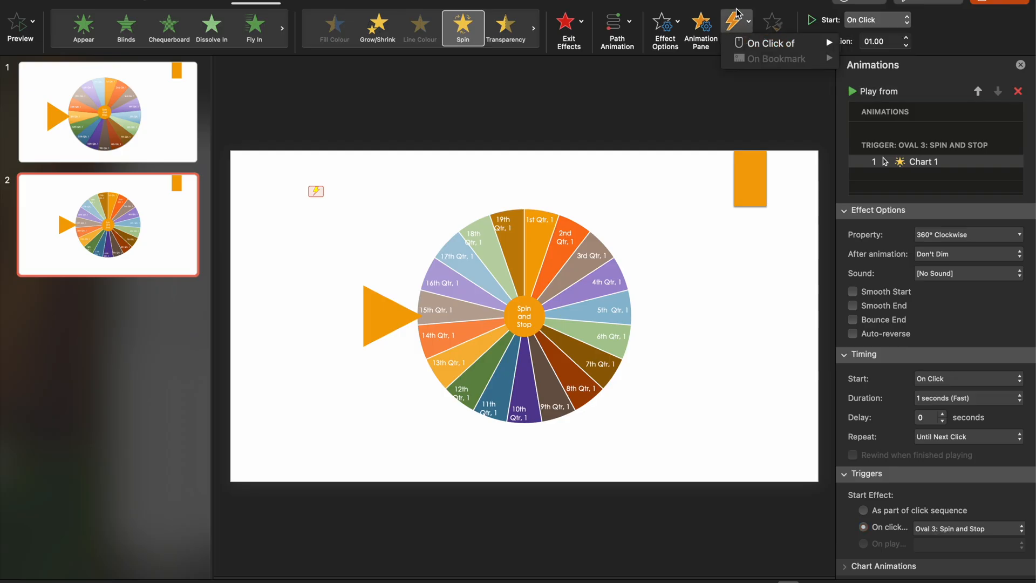
mouse_move(556, 352)
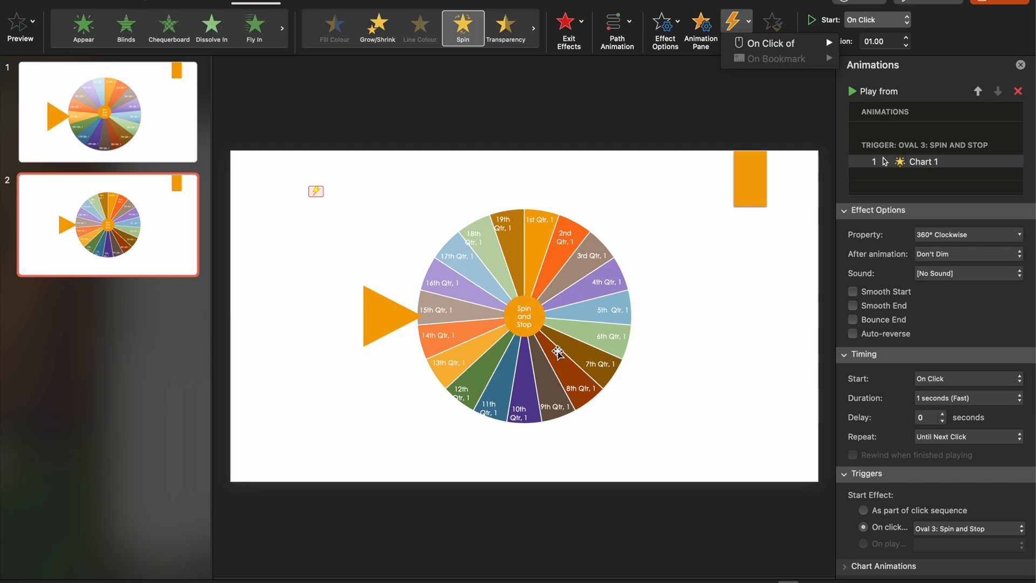
mouse_move(663, 317)
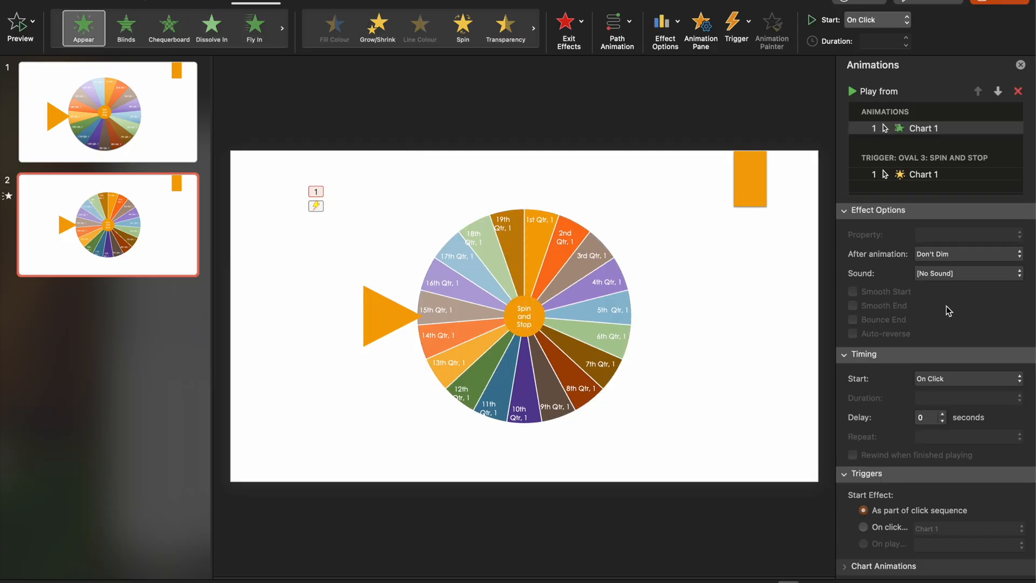
click(863, 527)
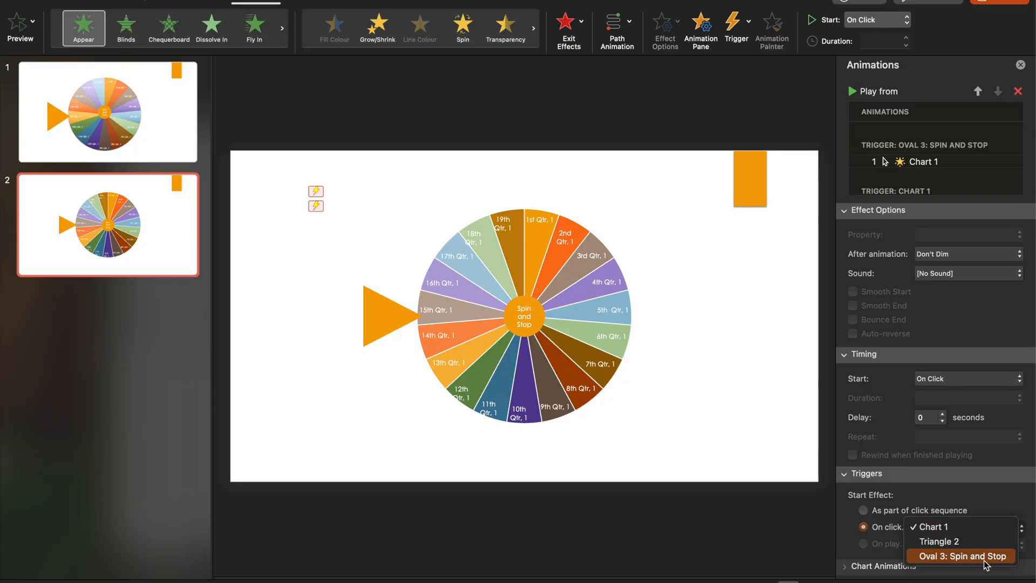
click(960, 555)
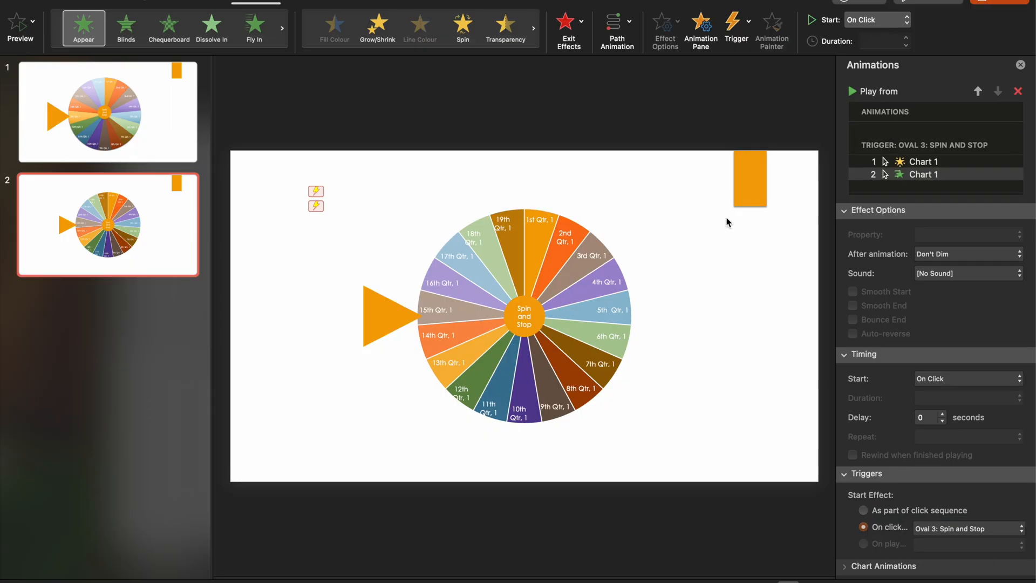
mouse_move(830, 558)
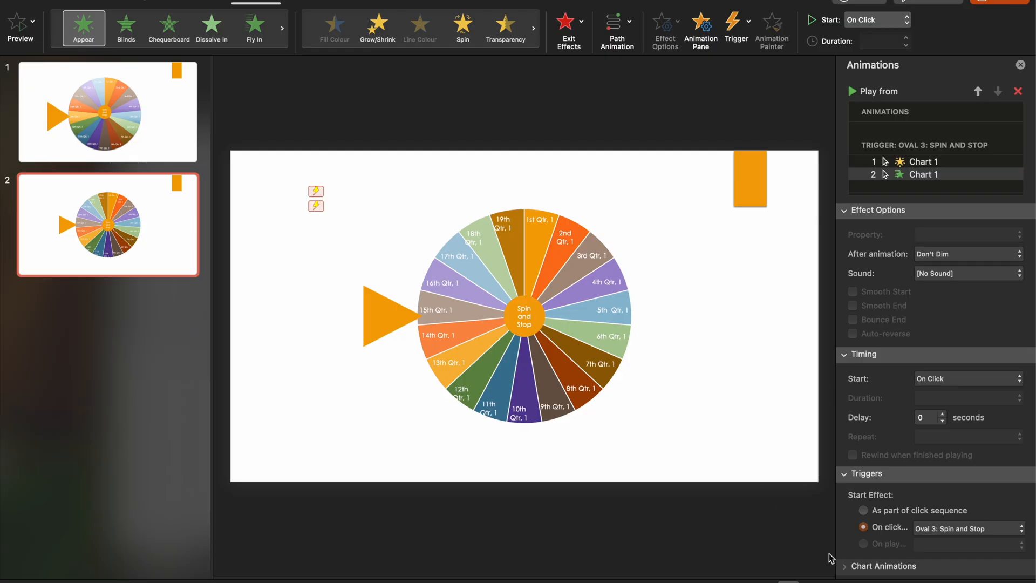
Step: Present slide two, then click Spin and Stop to spin the wheel and stop it
click(20, 27)
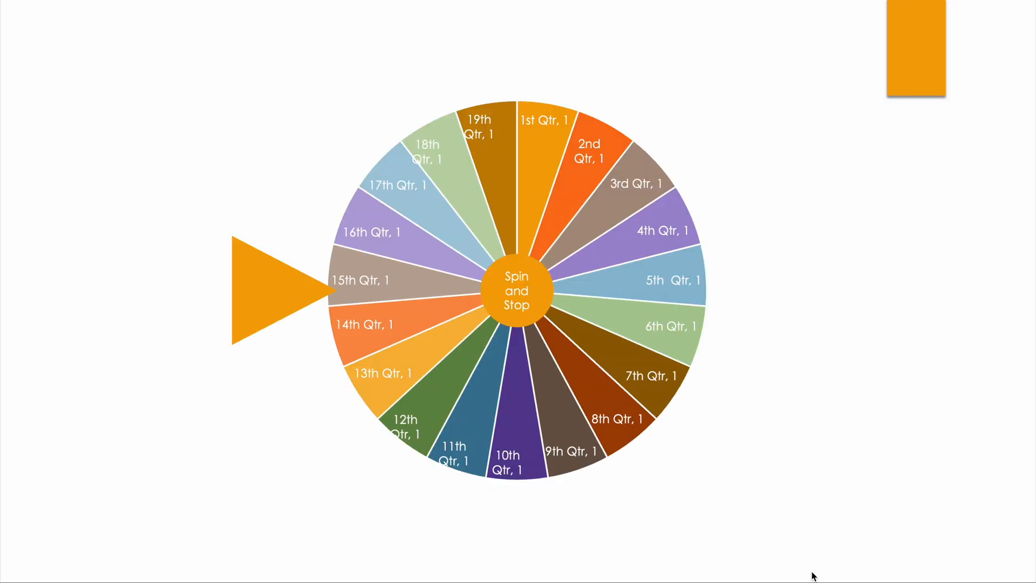
click(517, 290)
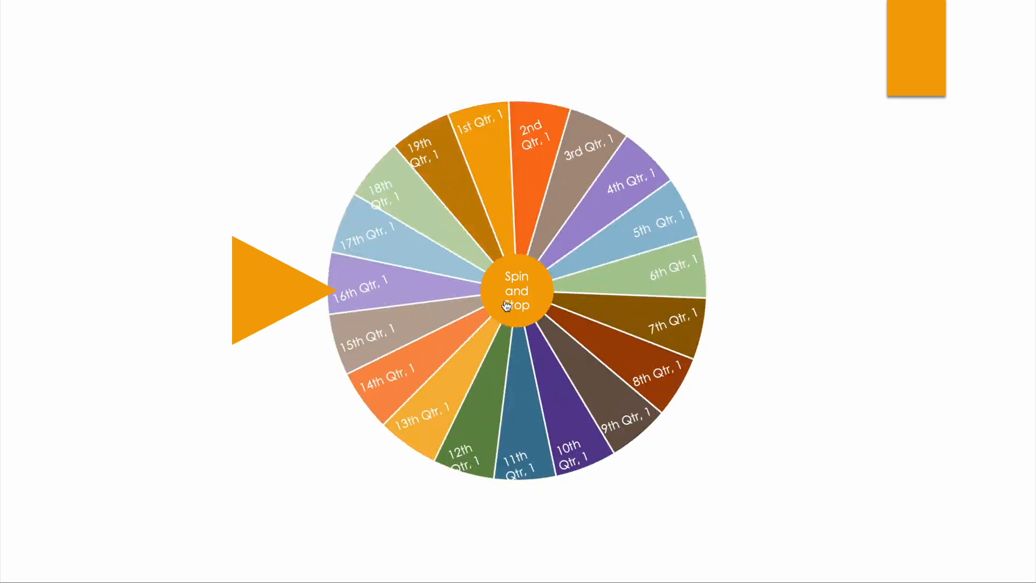
click(516, 291)
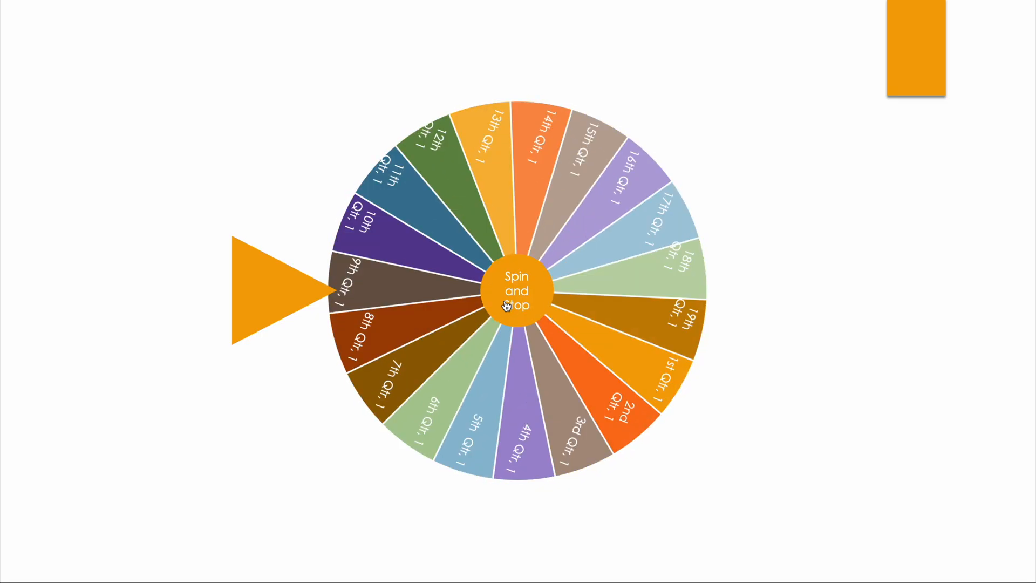